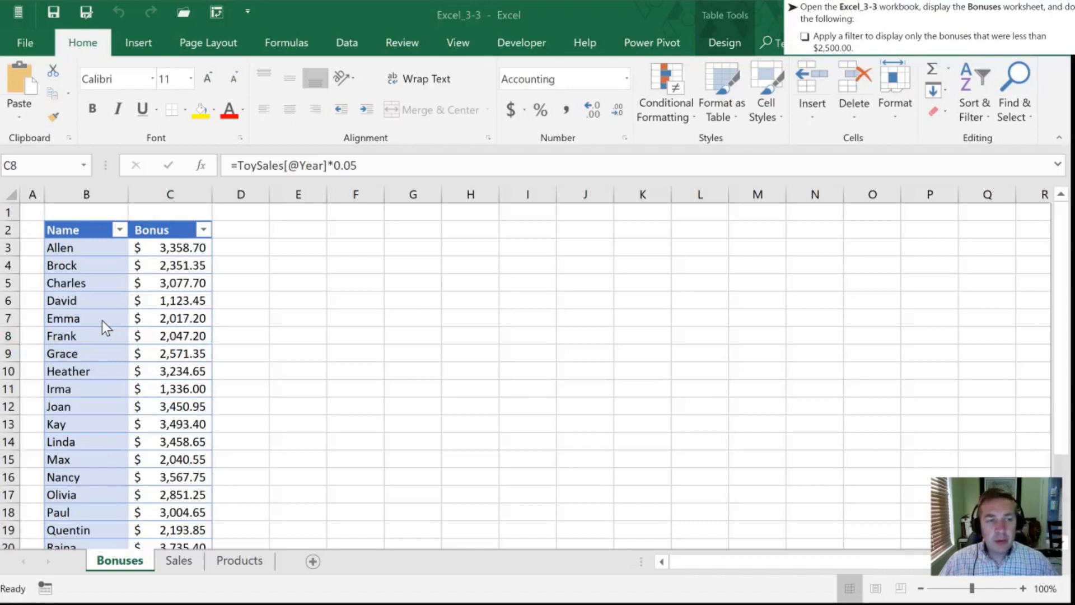
{"action": "mouse_move", "coordinate": [192, 263]}
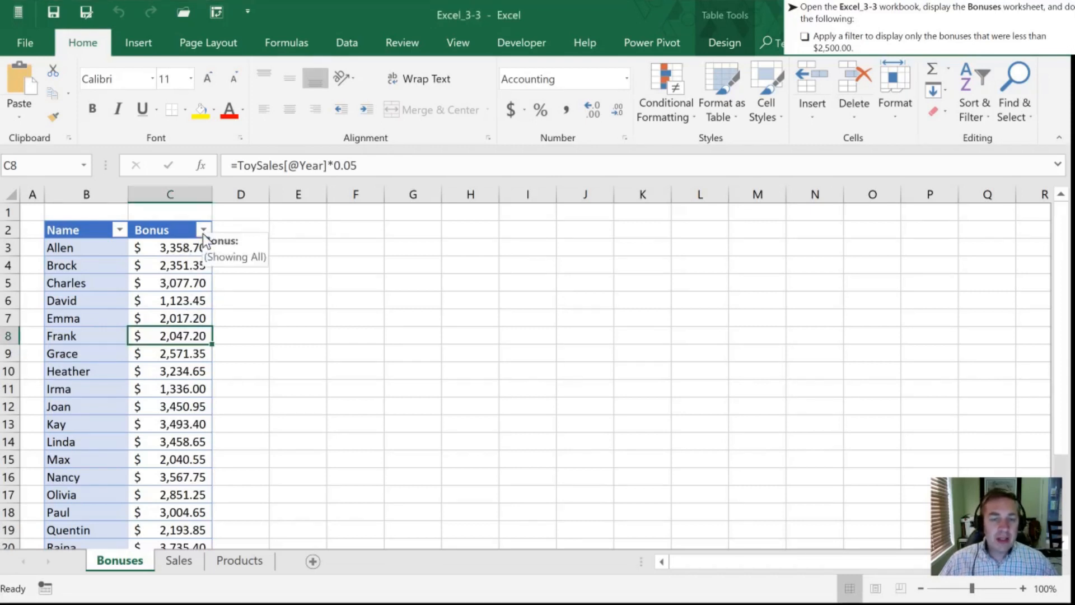
Bring up the filter choices for the Bonus column of the Bonuses table.
{"action": "left_click", "coordinate": [203, 230]}
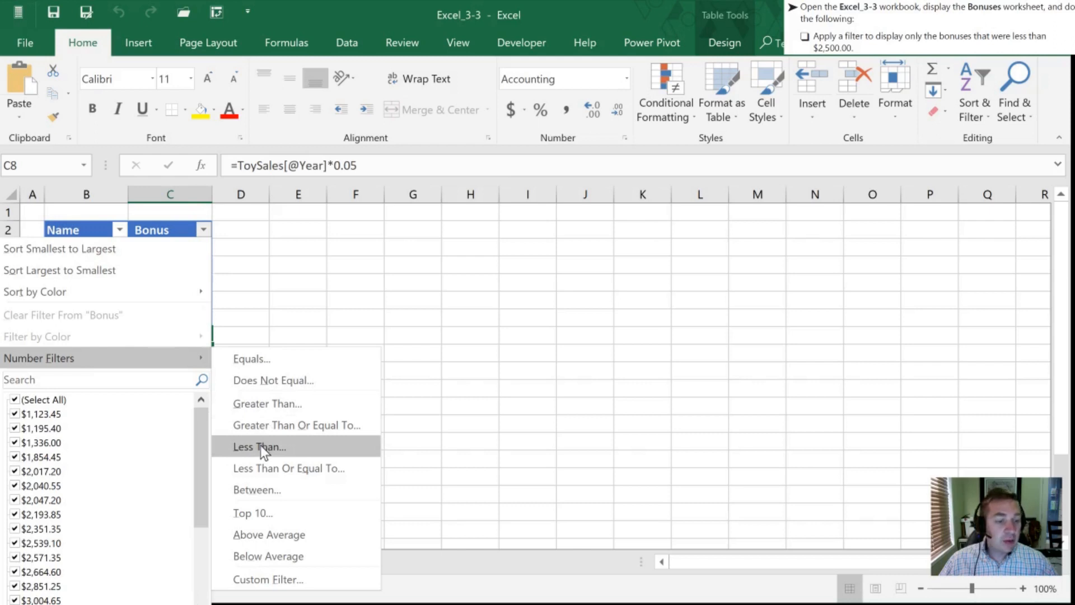
Set a custom filter on Bonus: is less than 2500, keeping the less-than operator.
{"action": "left_click", "coordinate": [259, 447]}
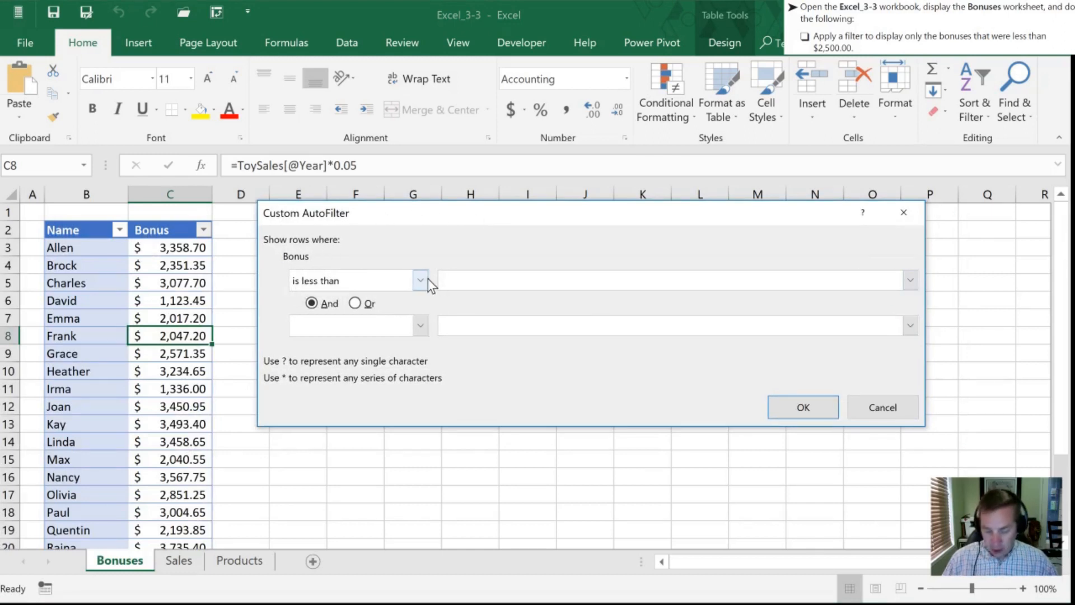
{"action": "type", "text": "2500"}
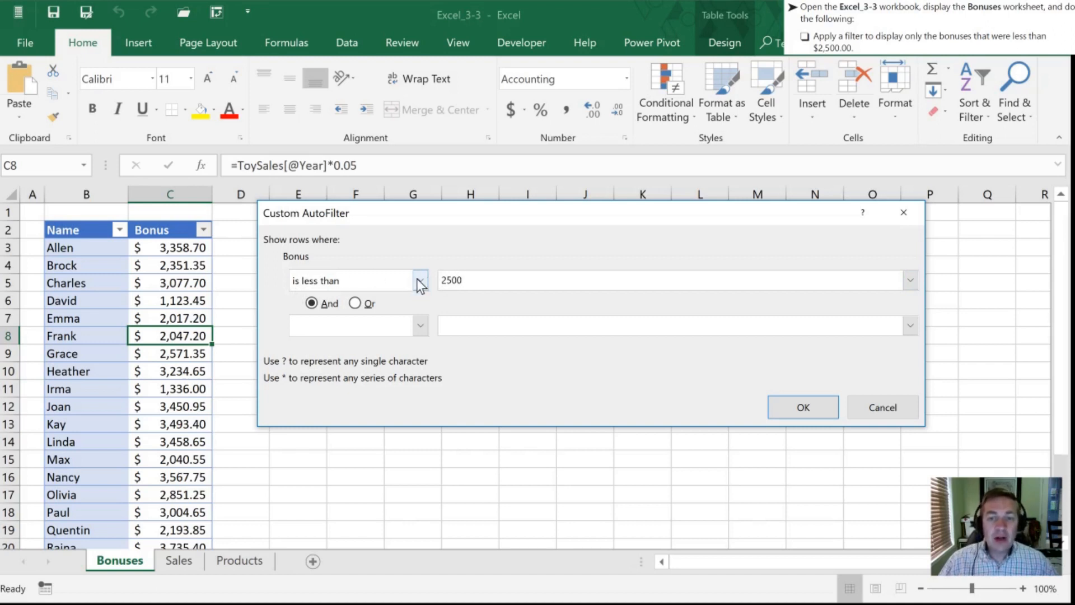
{"action": "left_click", "coordinate": [420, 280]}
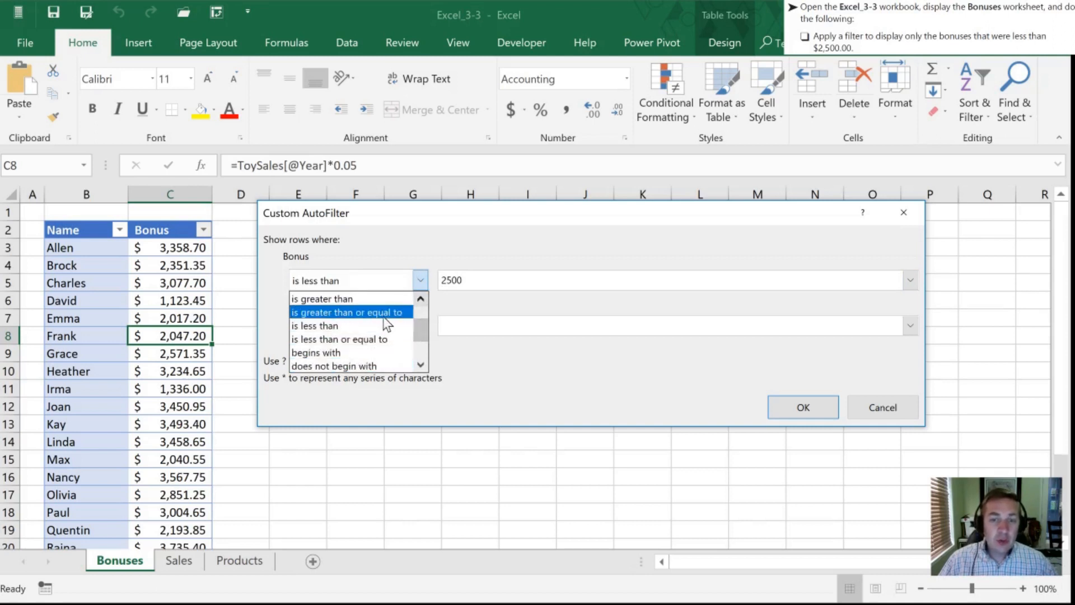
{"action": "left_click", "coordinate": [338, 326]}
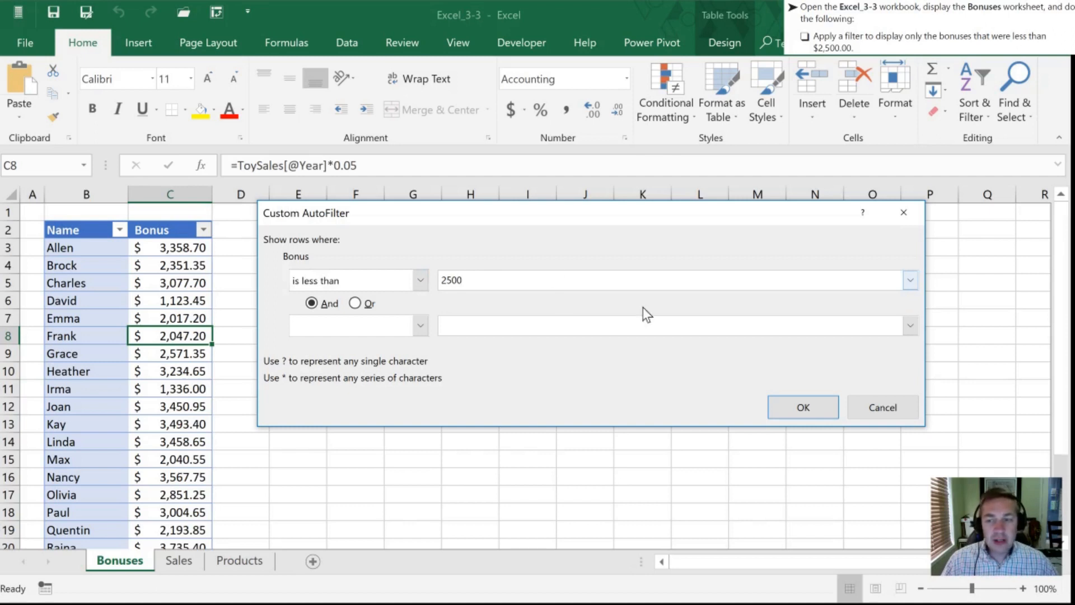
Apply the under-2500 bonus filter (9 of 23 records) and move to the next task.
{"action": "left_click", "coordinate": [802, 408]}
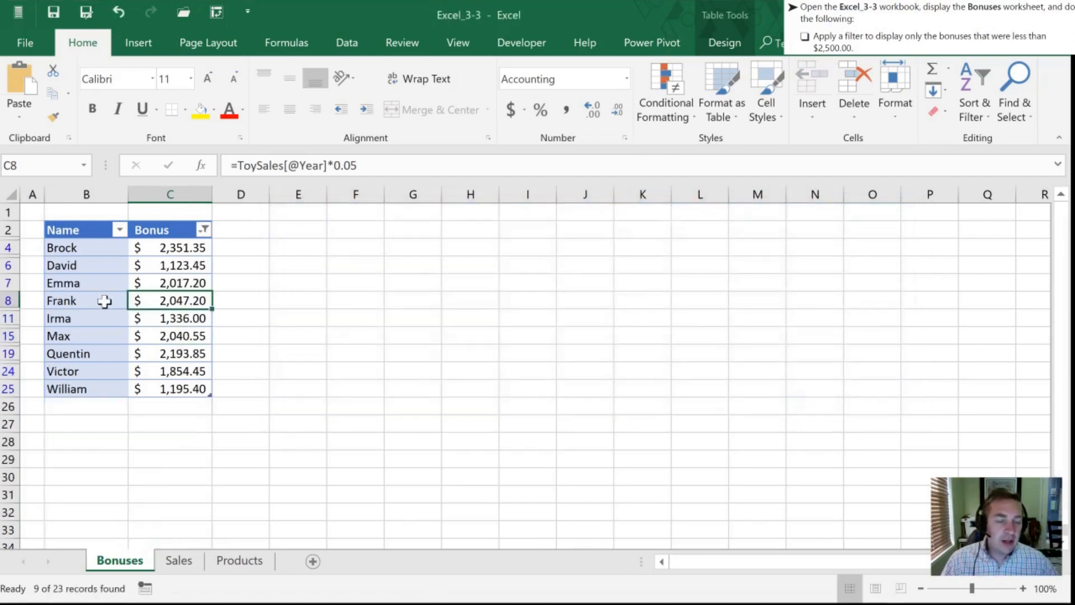
{"action": "mouse_move", "coordinate": [81, 265]}
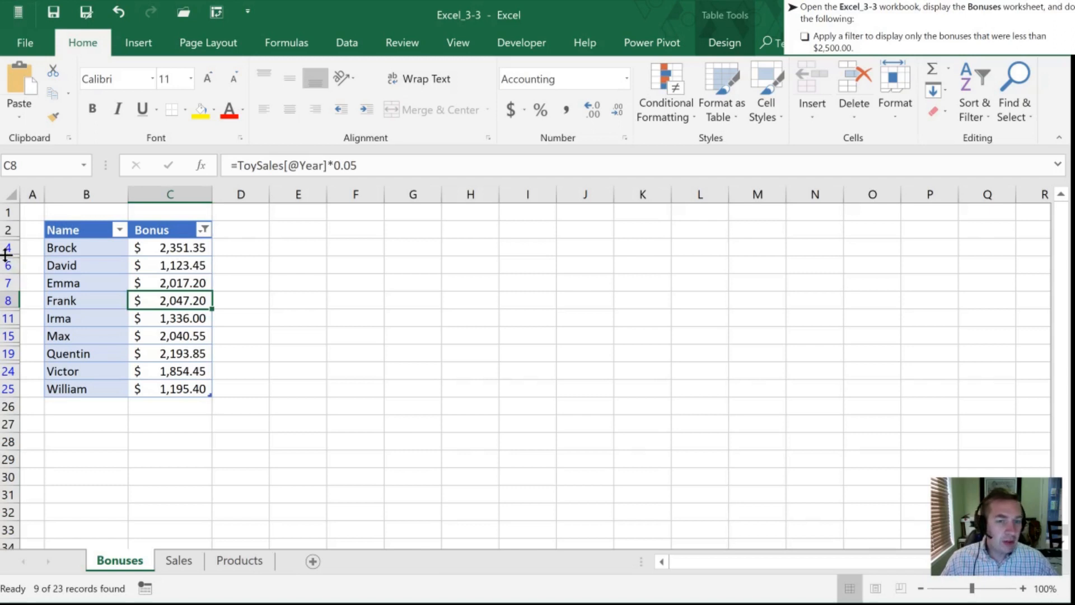
{"action": "left_click", "coordinate": [201, 230]}
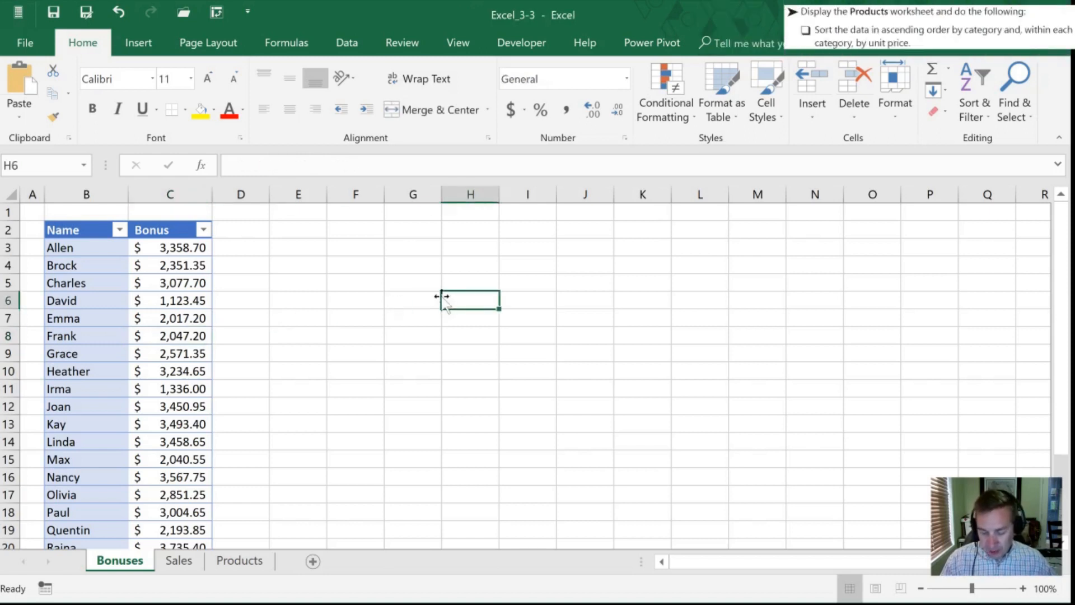
Switch to the Products worksheet, select a table cell and bring up Sort & Filter.
{"action": "left_click", "coordinate": [179, 560]}
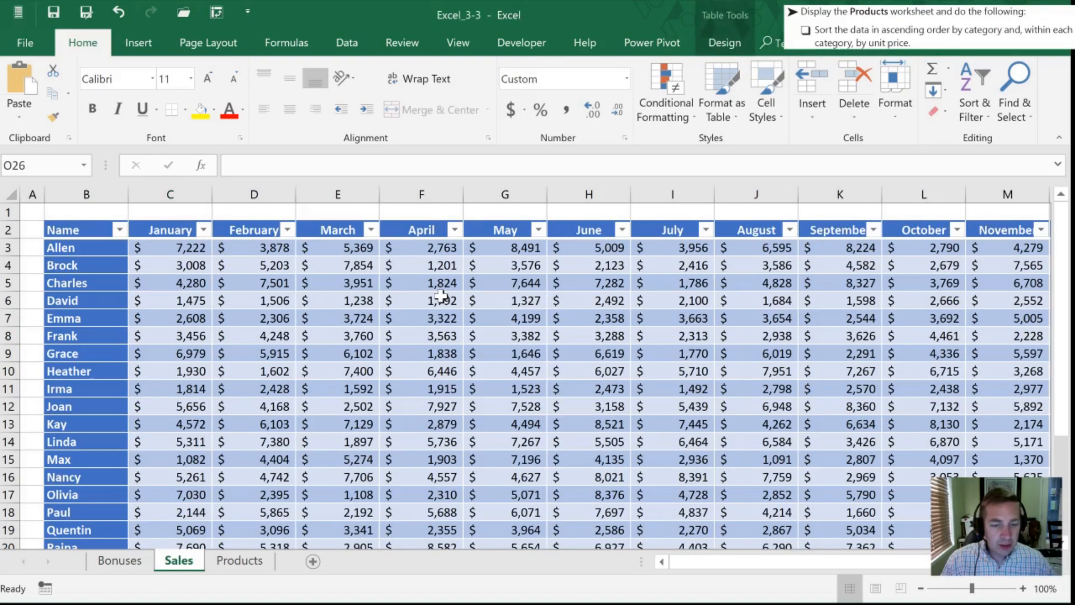
{"action": "left_click", "coordinate": [239, 560]}
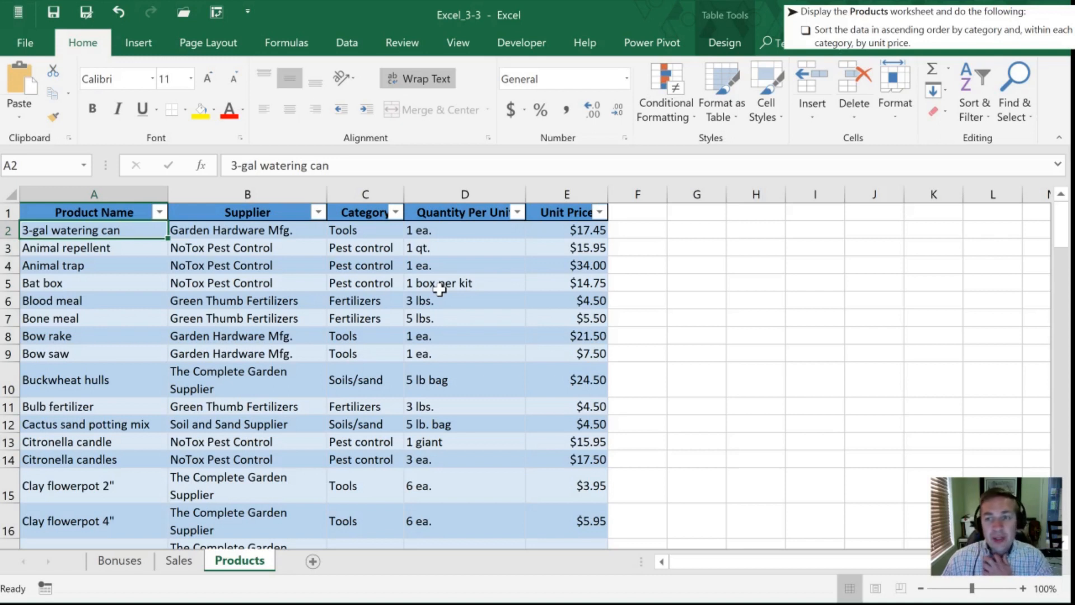
{"action": "mouse_move", "coordinate": [323, 289]}
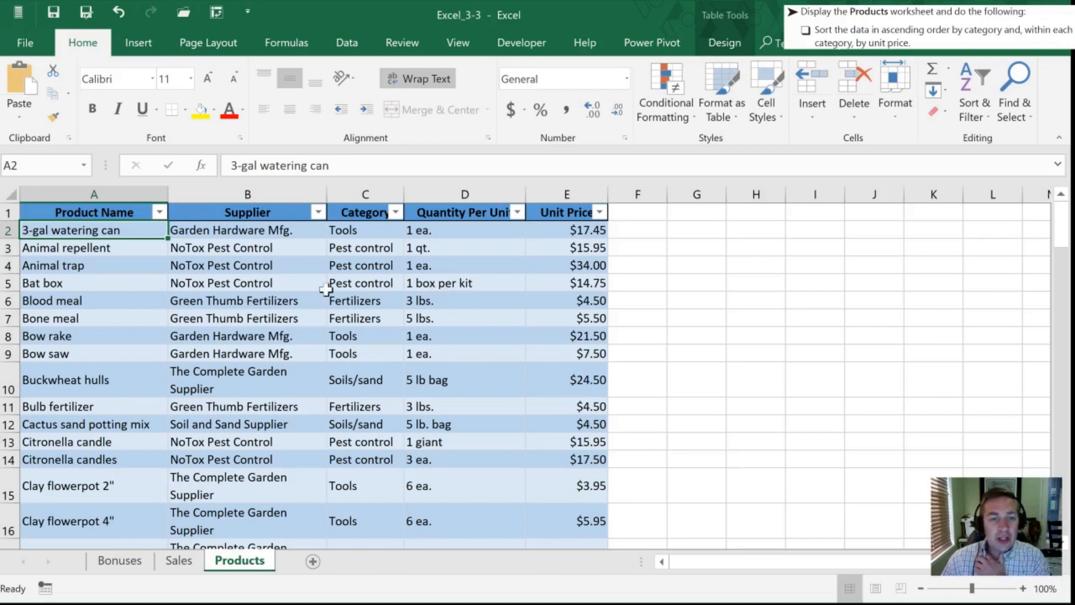
{"action": "left_click", "coordinate": [235, 282]}
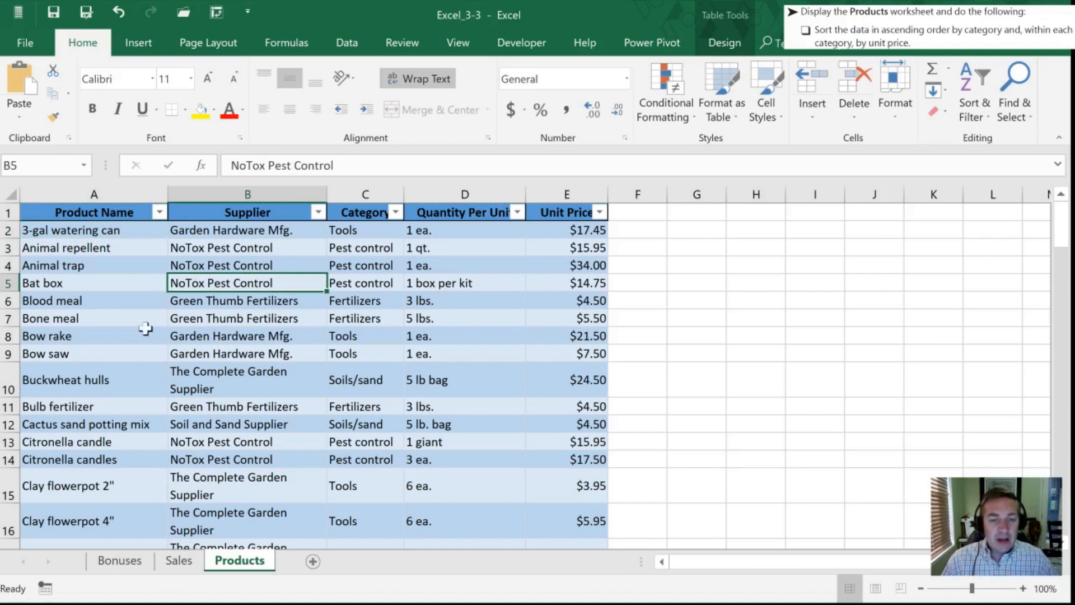
{"action": "mouse_move", "coordinate": [216, 327]}
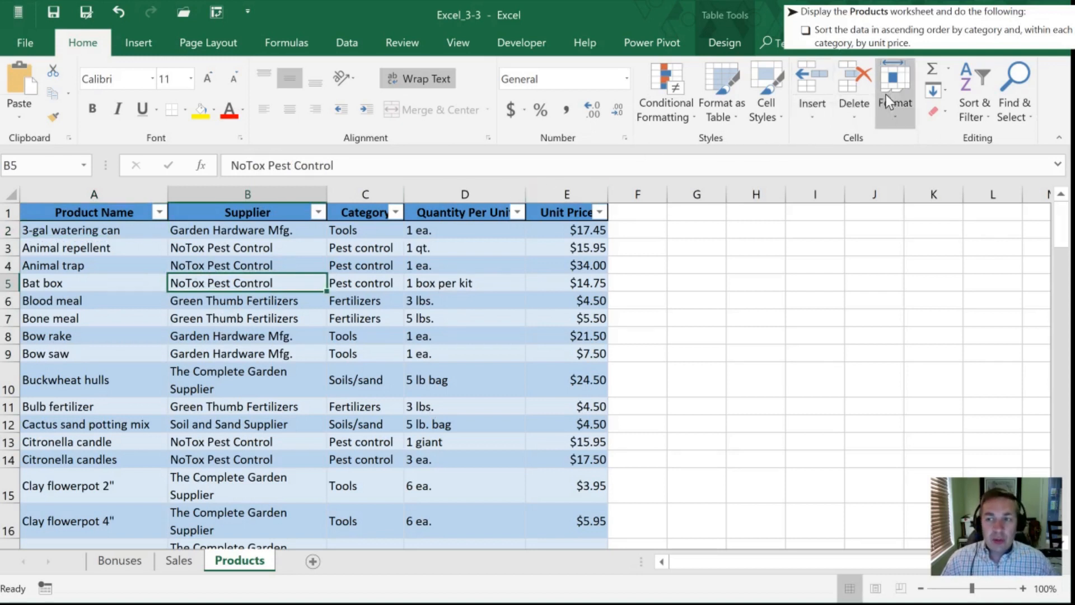
{"action": "left_click", "coordinate": [972, 78]}
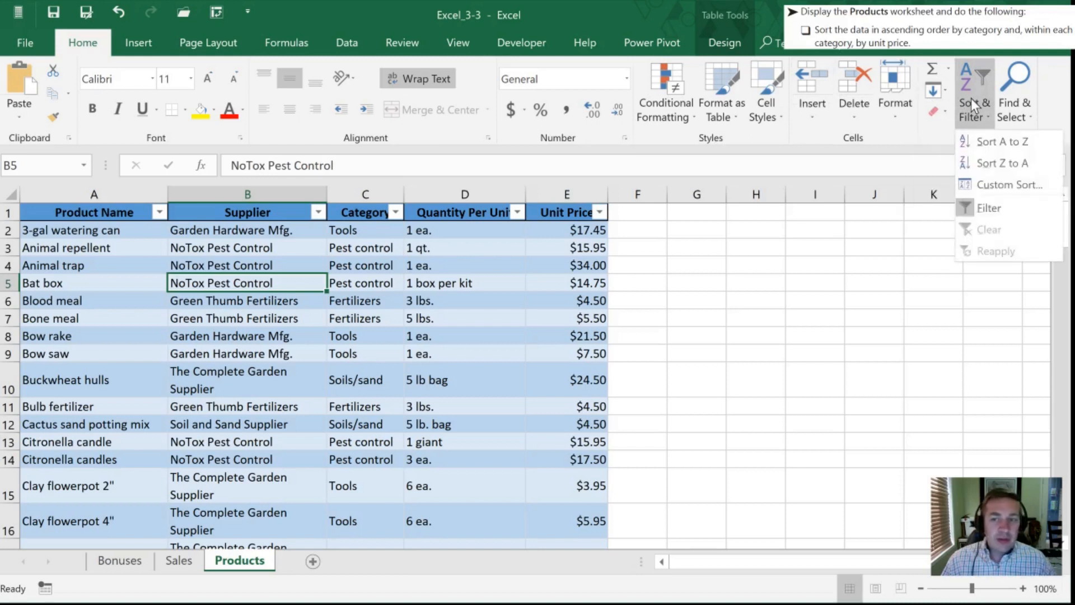
{"action": "mouse_move", "coordinate": [991, 185]}
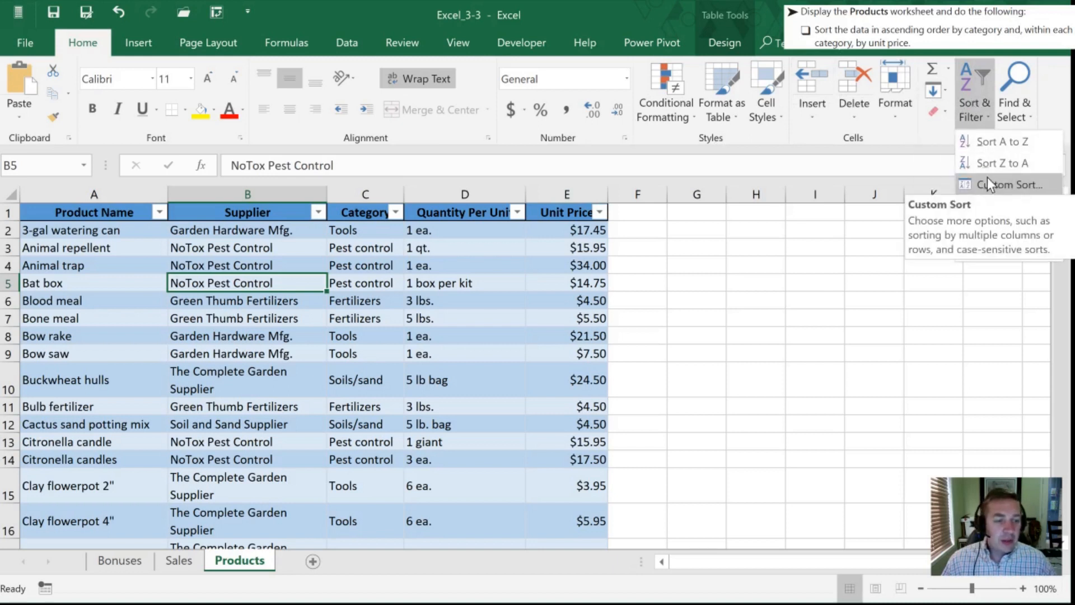
In Custom Sort, set the first level to Category on cell values, A to Z.
{"action": "left_click", "coordinate": [1005, 184]}
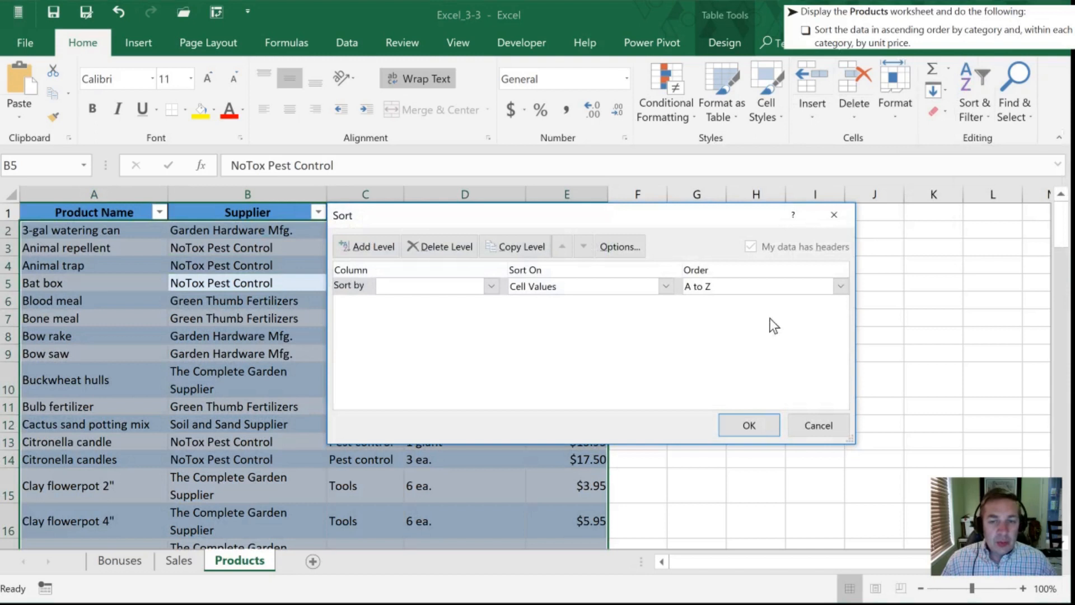
{"action": "mouse_move", "coordinate": [414, 217]}
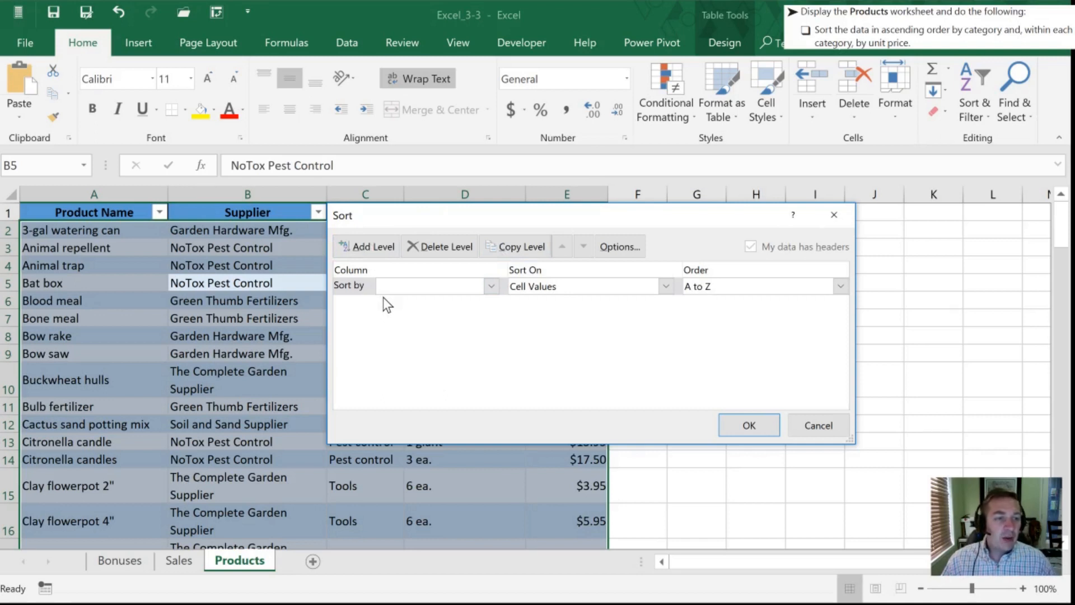
{"action": "left_click", "coordinate": [428, 287]}
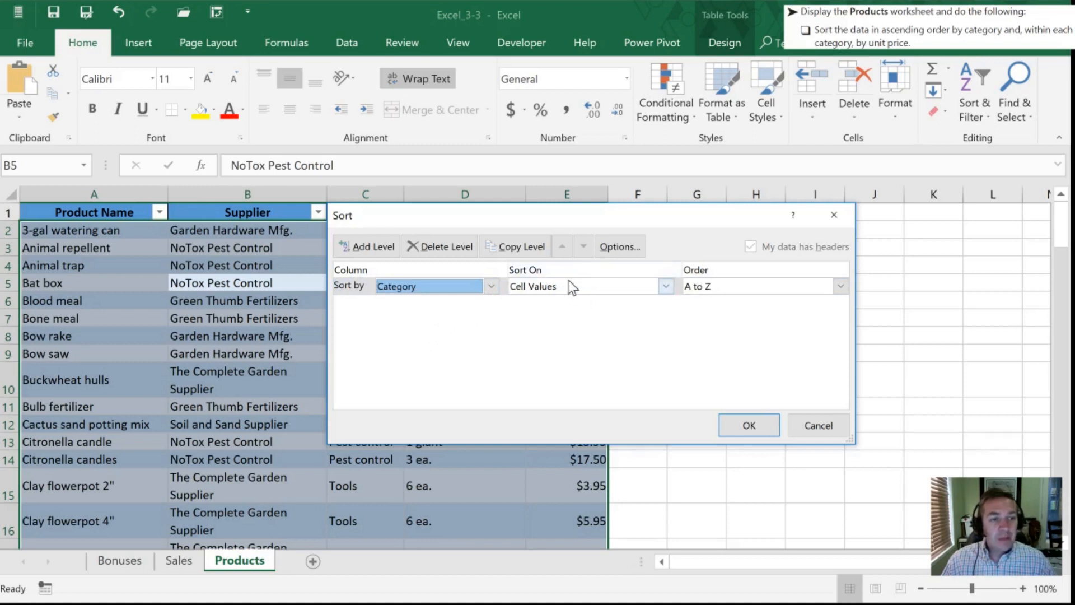
{"action": "left_click", "coordinate": [665, 287]}
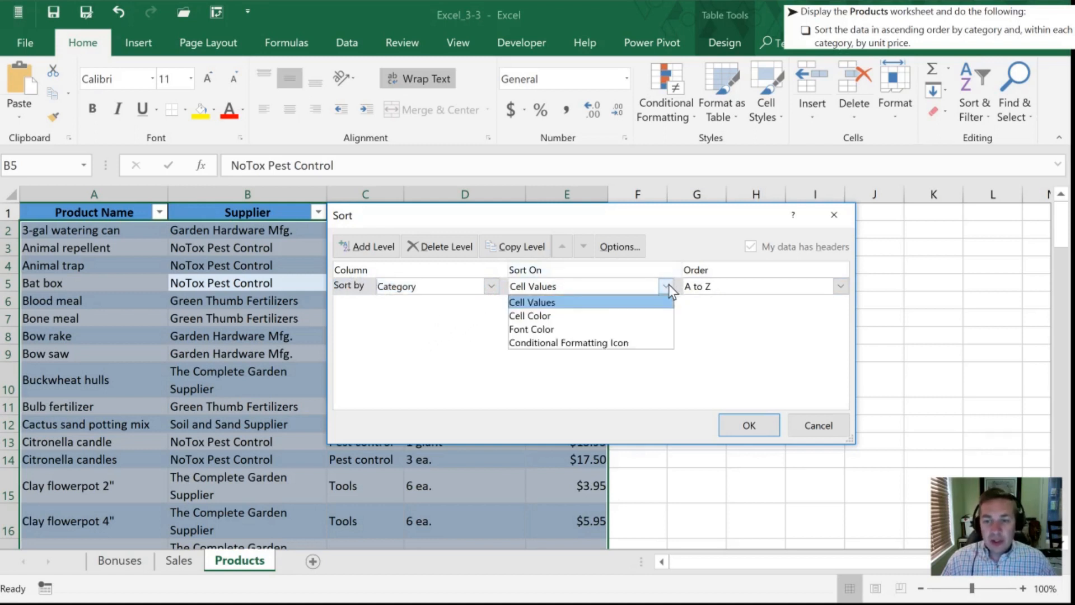
{"action": "mouse_move", "coordinate": [614, 323]}
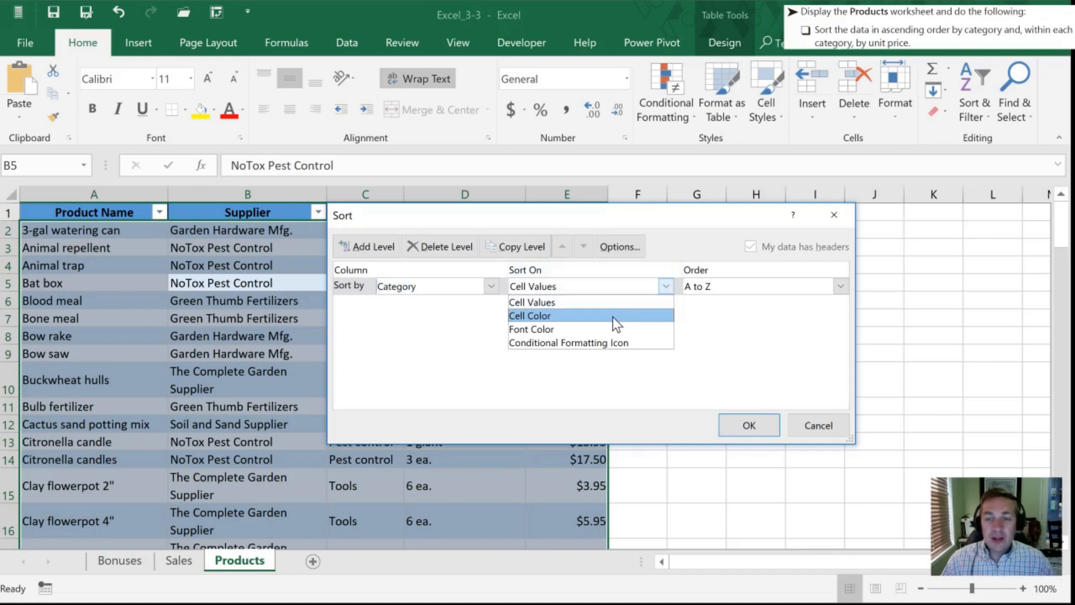
{"action": "mouse_move", "coordinate": [602, 313]}
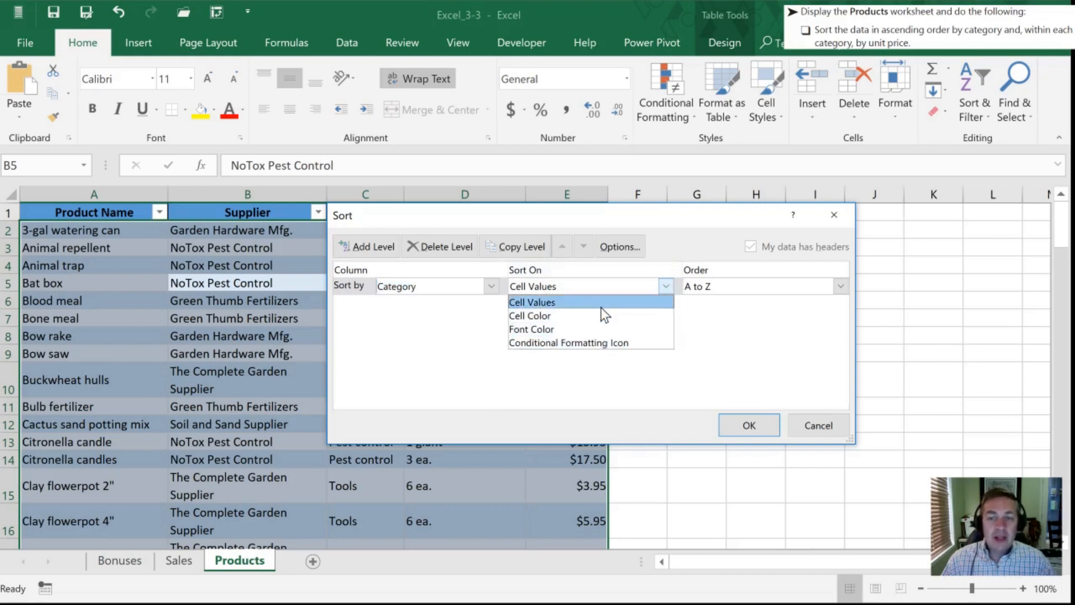
{"action": "left_click", "coordinate": [532, 302]}
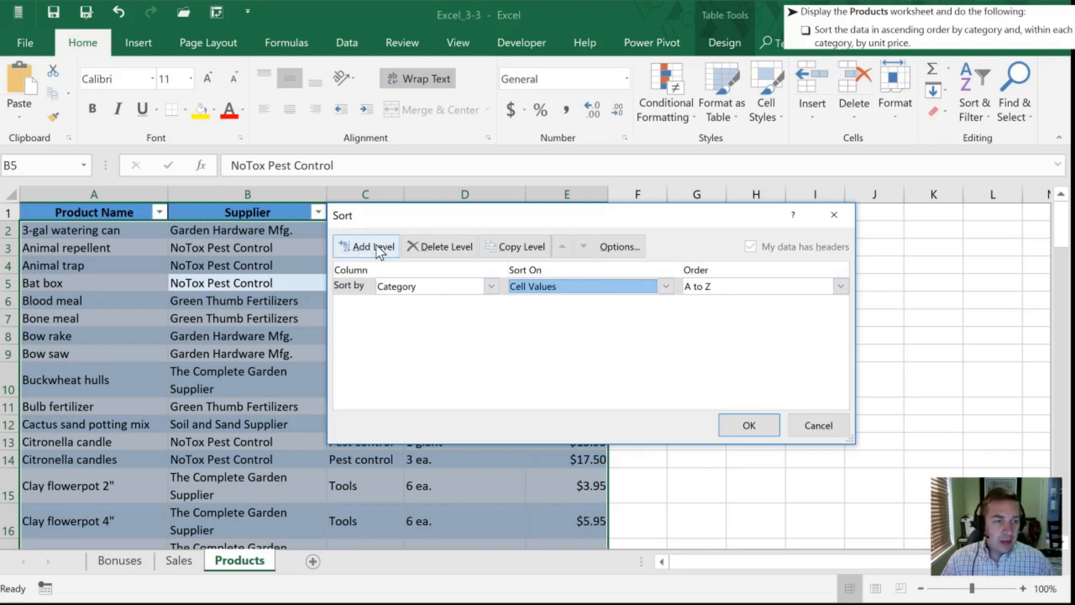
Add a second level on Unit Price, cell values, smallest to largest, and run the sort.
{"action": "left_click", "coordinate": [366, 246]}
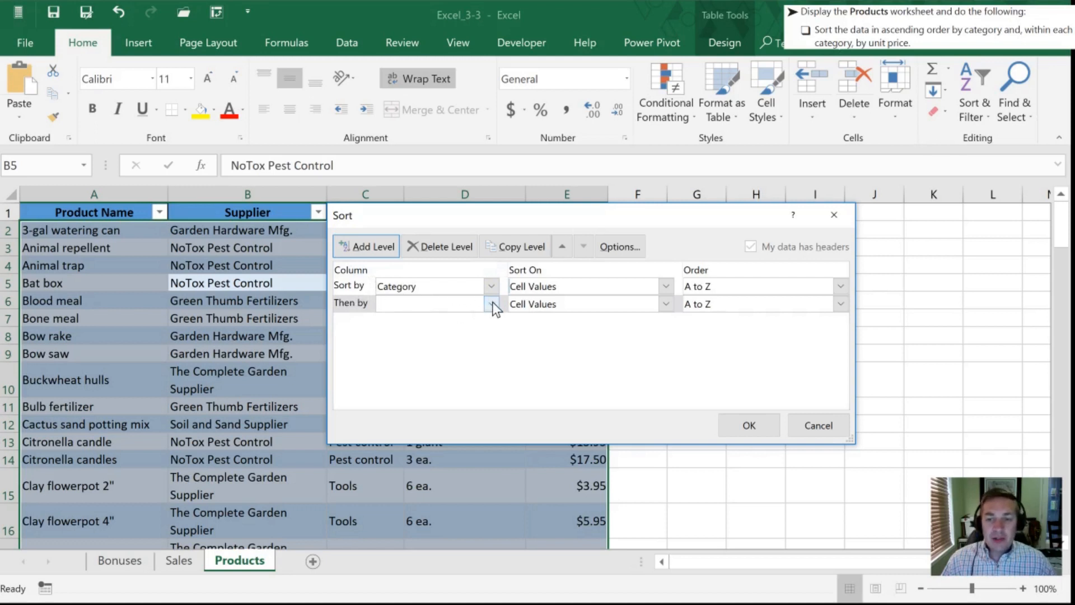
{"action": "left_click", "coordinate": [491, 302]}
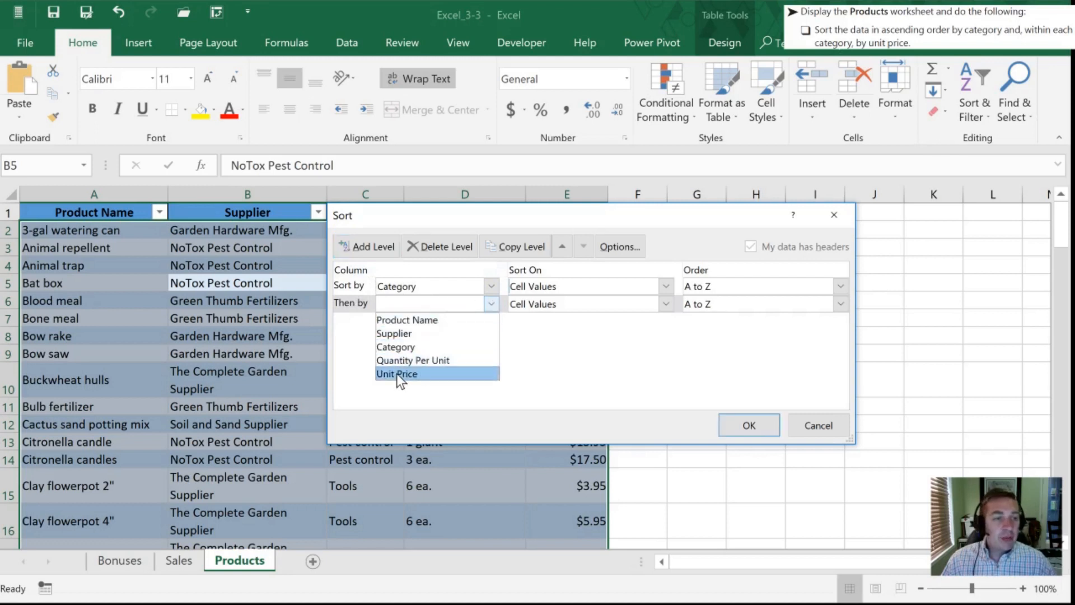
{"action": "left_click", "coordinate": [397, 374]}
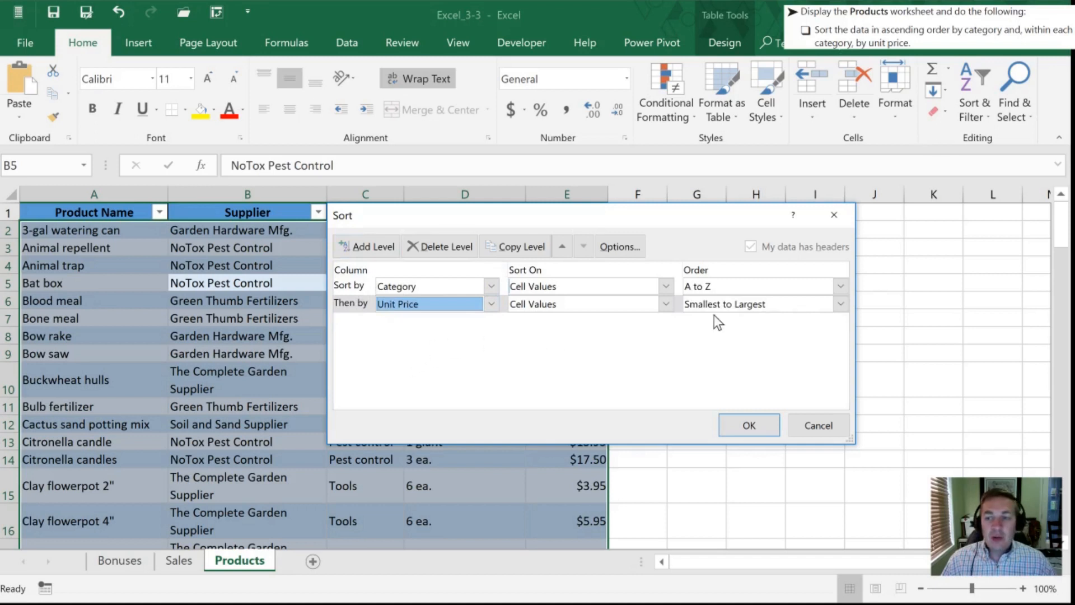
{"action": "mouse_move", "coordinate": [752, 314]}
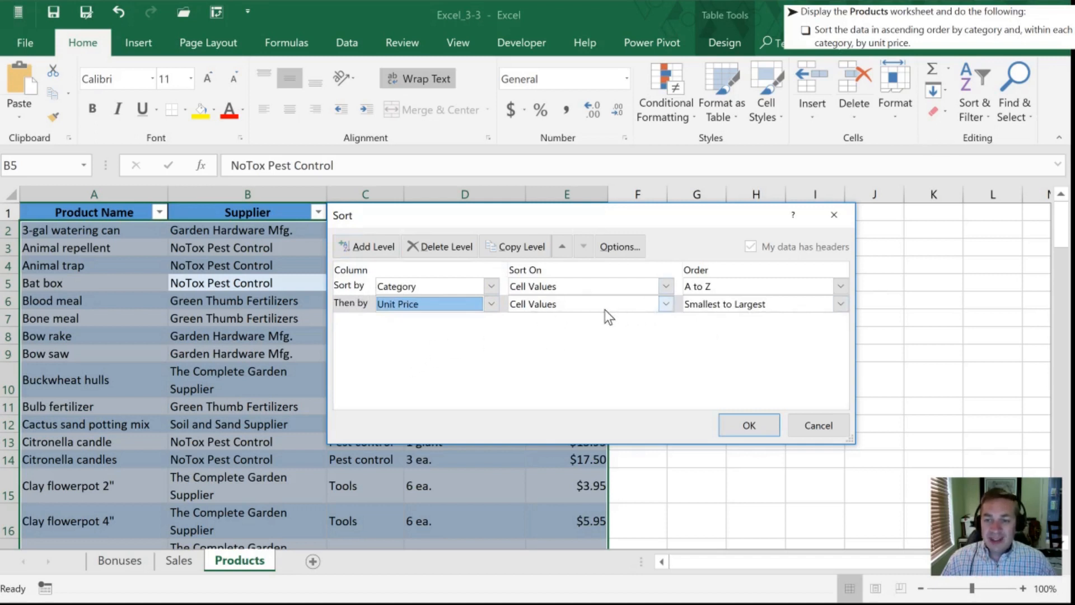
{"action": "left_click", "coordinate": [665, 304]}
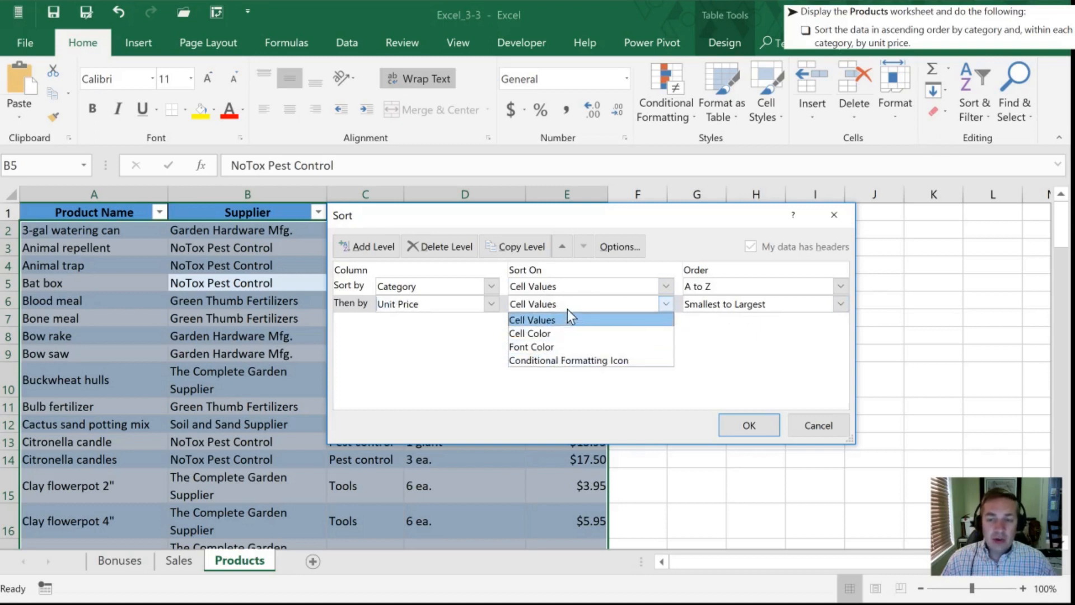
{"action": "left_click", "coordinate": [532, 320]}
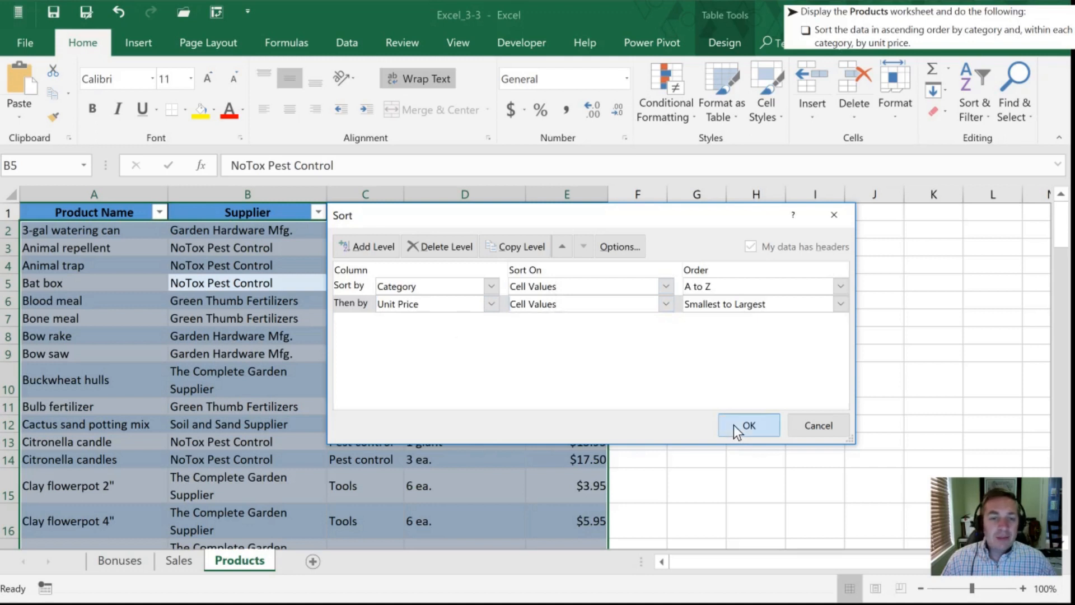
{"action": "left_click", "coordinate": [748, 425]}
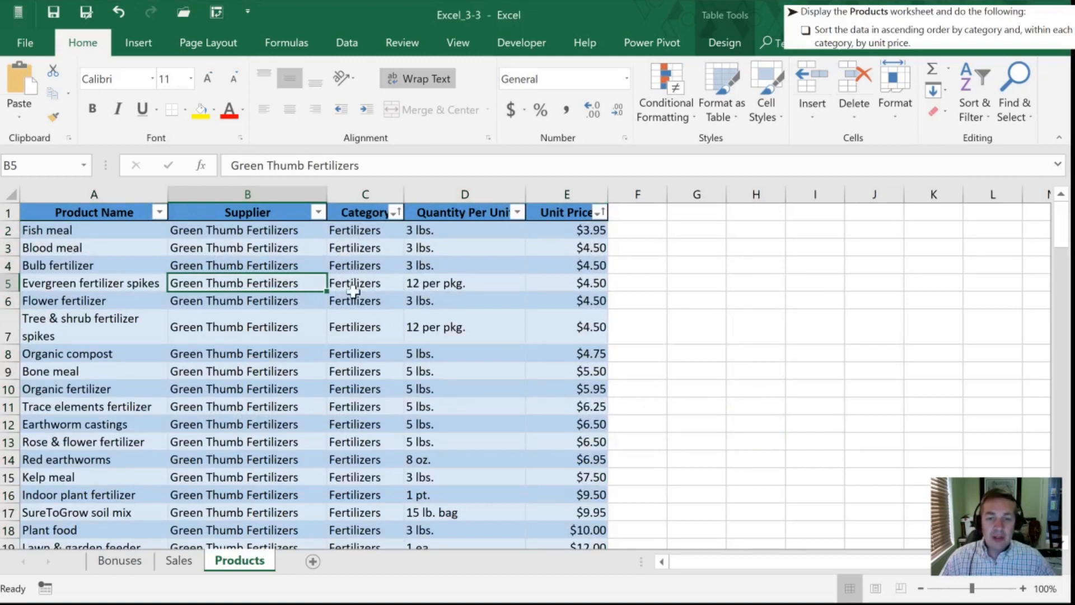
Review the sorted table, checking Fertilizers prices run from $3.95 up to $32.00.
{"action": "scroll", "scroll_direction": "down", "scroll_amount": 3}
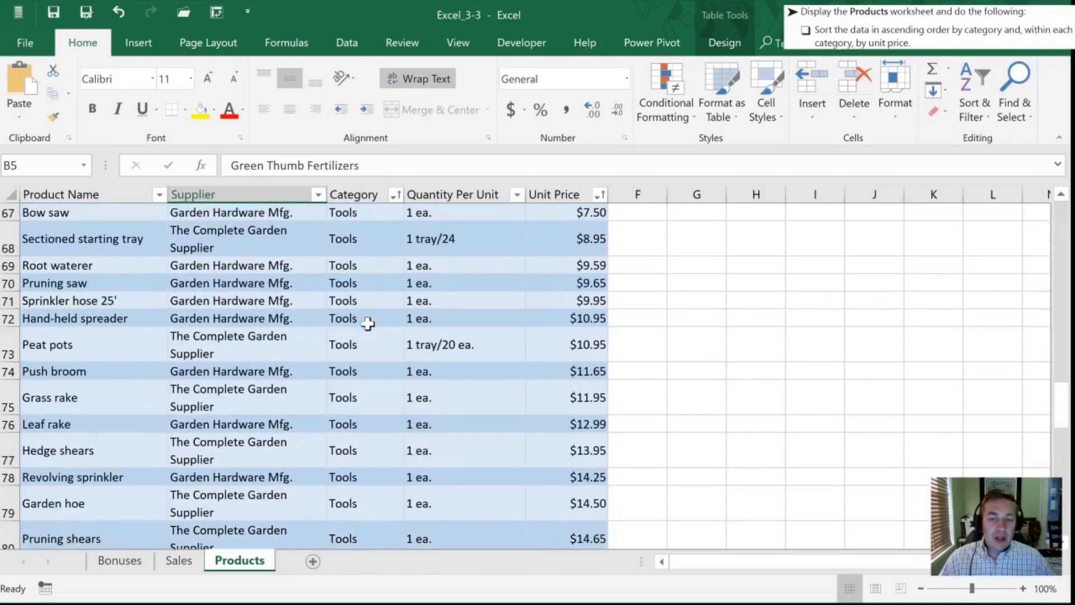
{"action": "scroll", "scroll_direction": "up", "scroll_amount": 3}
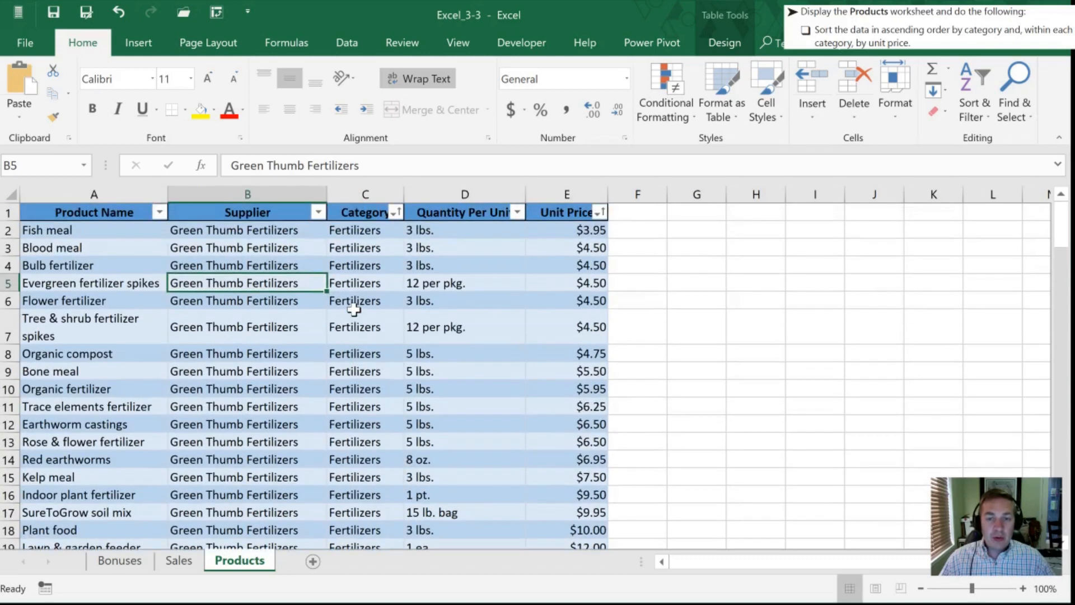
{"action": "mouse_move", "coordinate": [381, 236]}
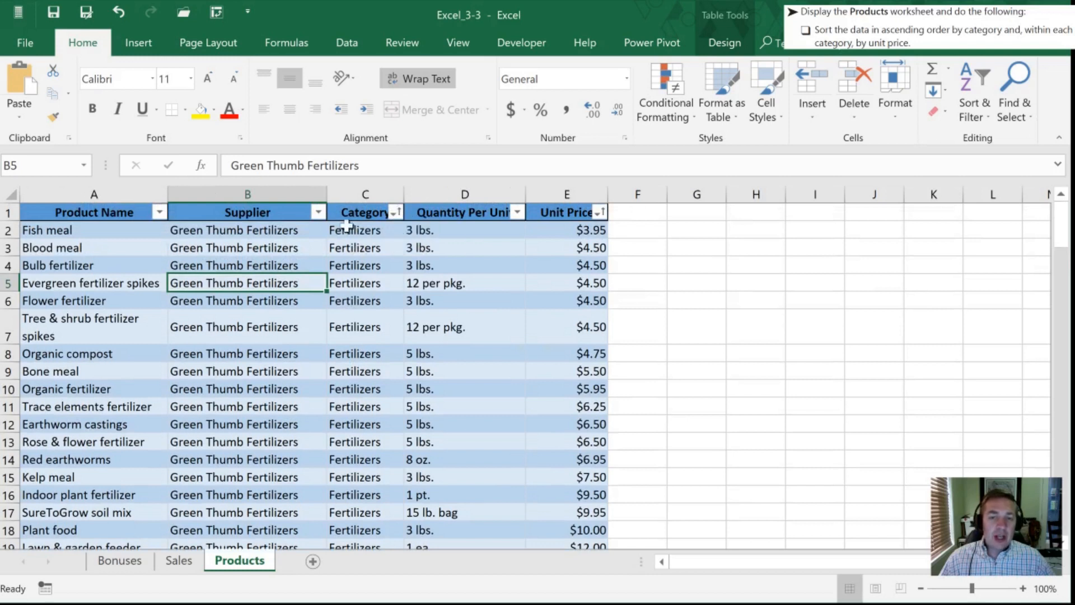
{"action": "mouse_move", "coordinate": [396, 226]}
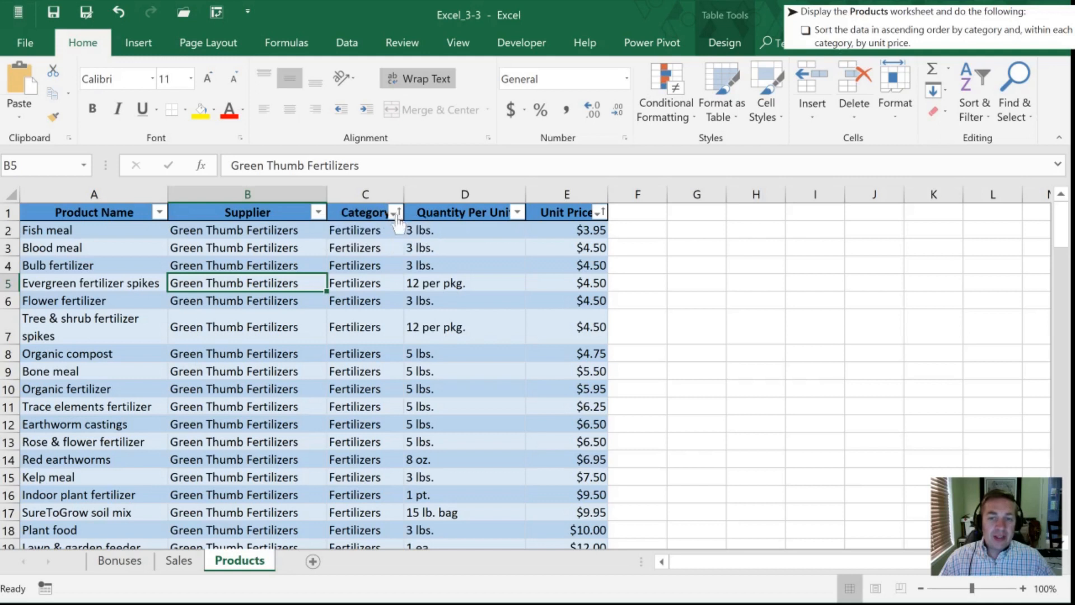
{"action": "mouse_move", "coordinate": [368, 278]}
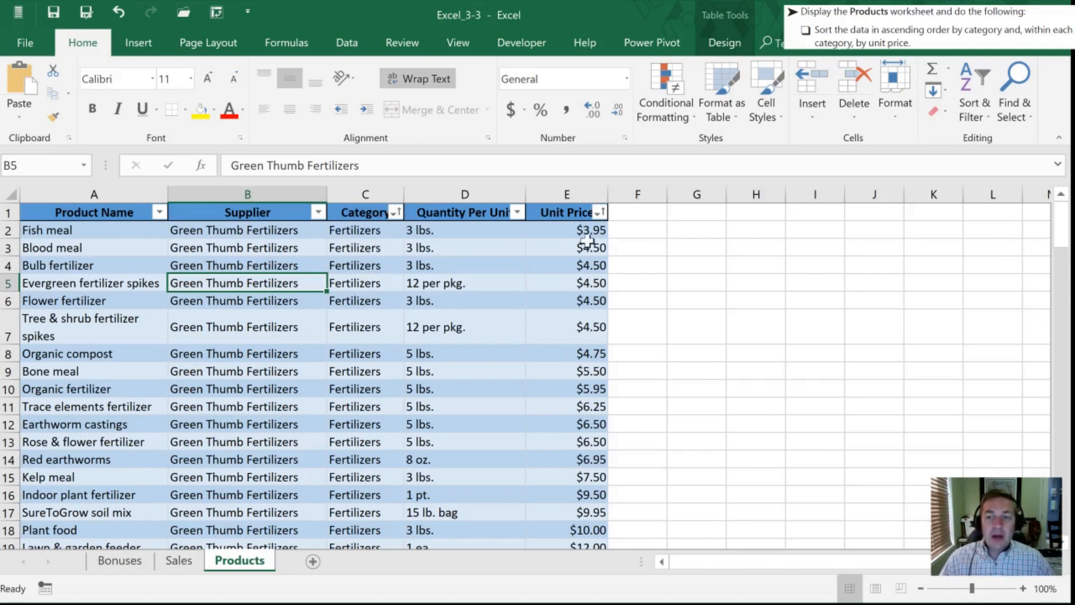
{"action": "mouse_move", "coordinate": [362, 280]}
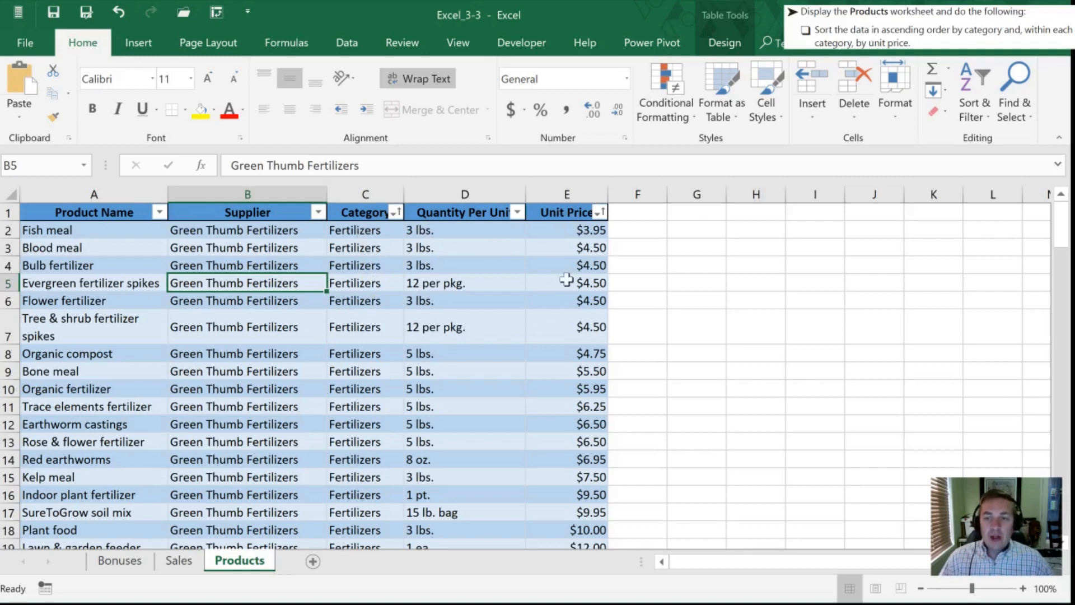
{"action": "mouse_move", "coordinate": [569, 343]}
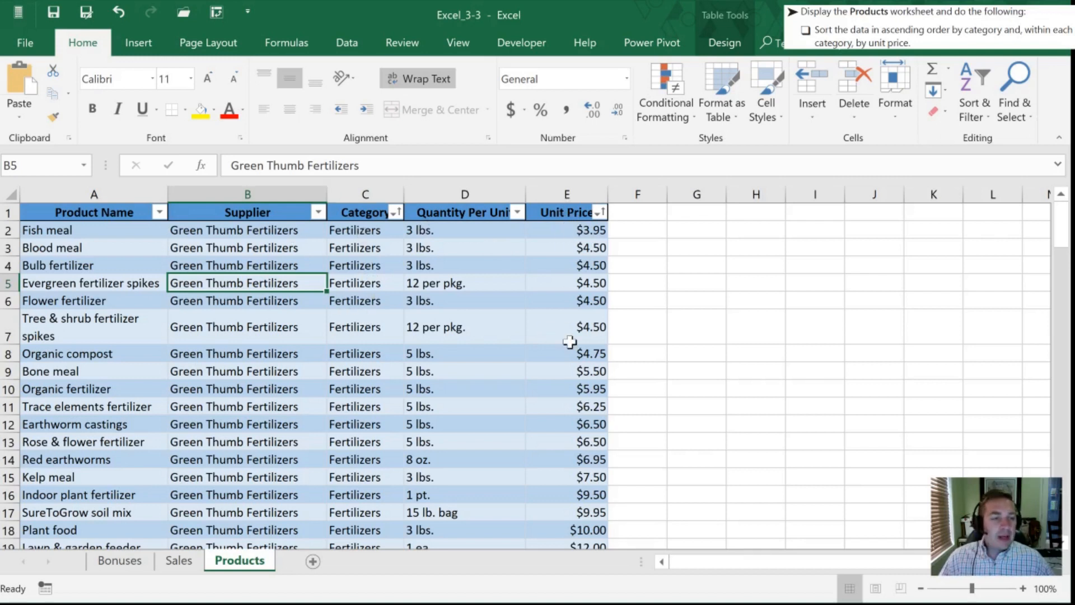
{"action": "mouse_move", "coordinate": [527, 231]}
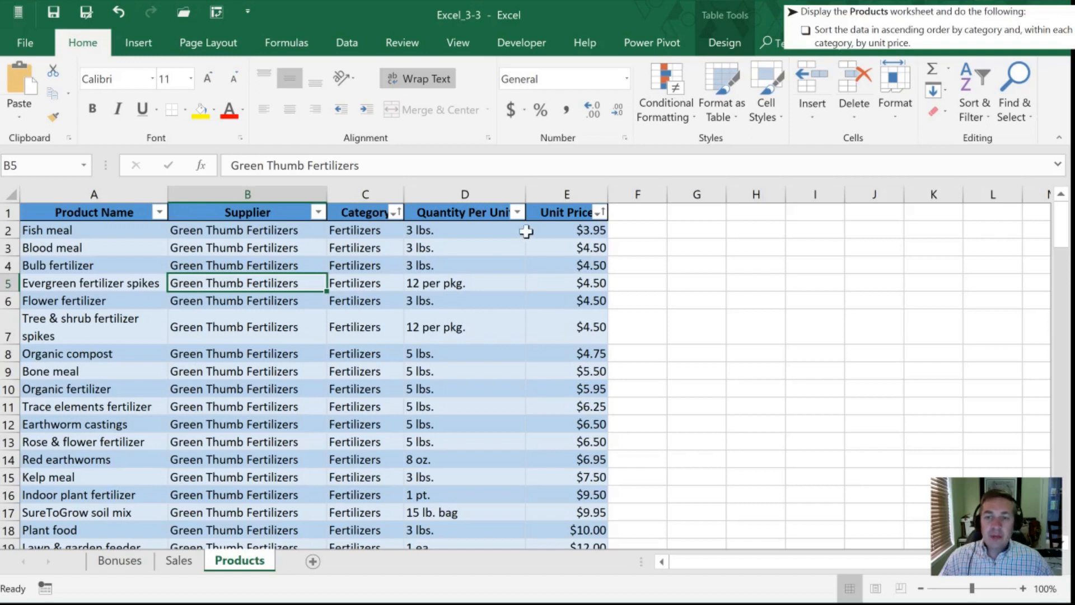
{"action": "left_click", "coordinate": [566, 229]}
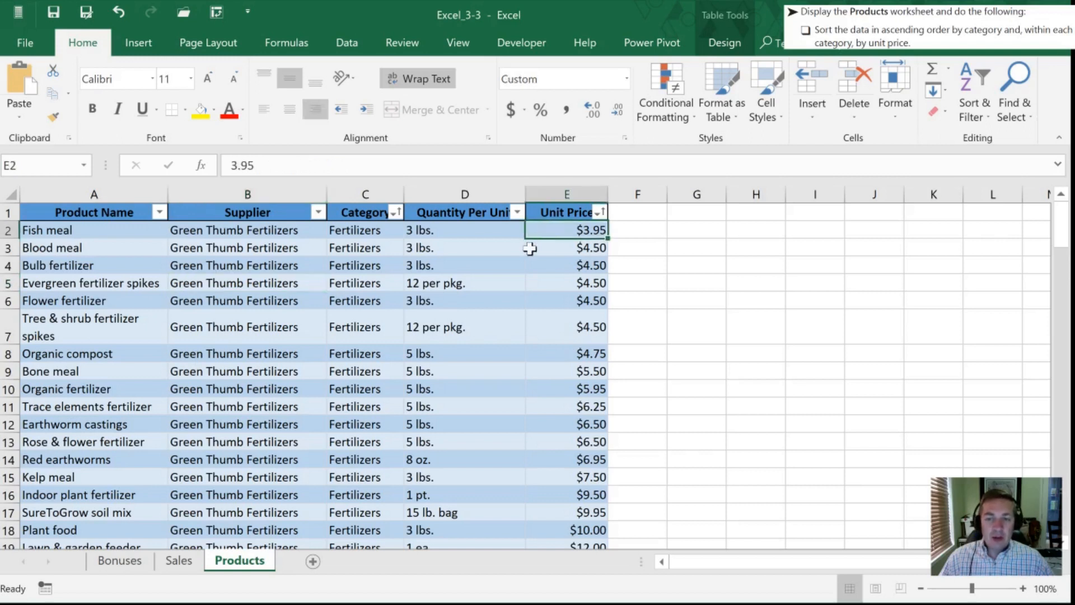
{"action": "scroll", "scroll_direction": "down", "scroll_amount": 3}
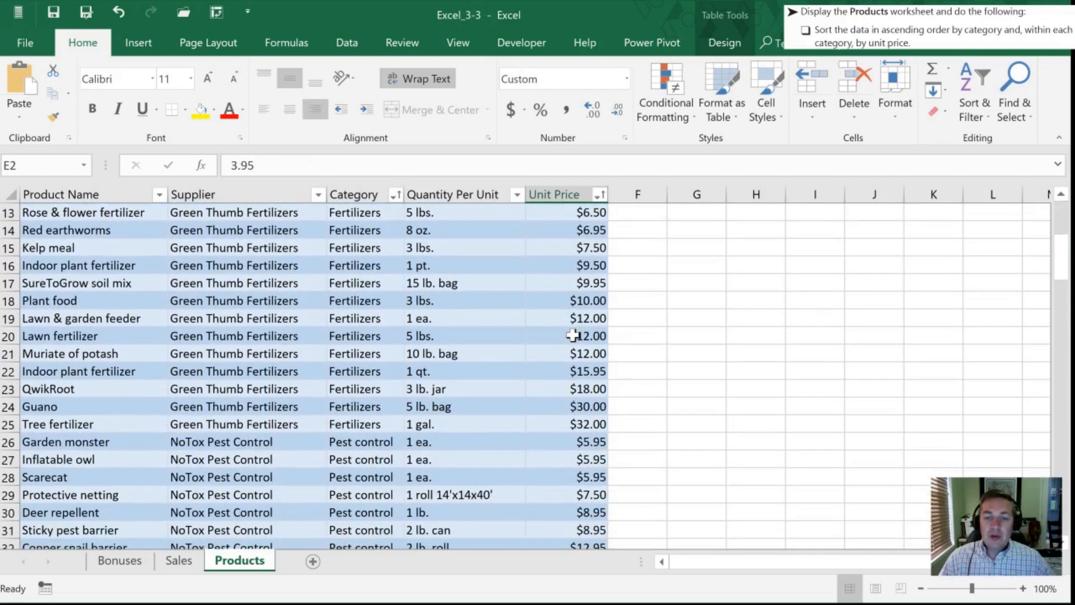
{"action": "left_click", "coordinate": [565, 424]}
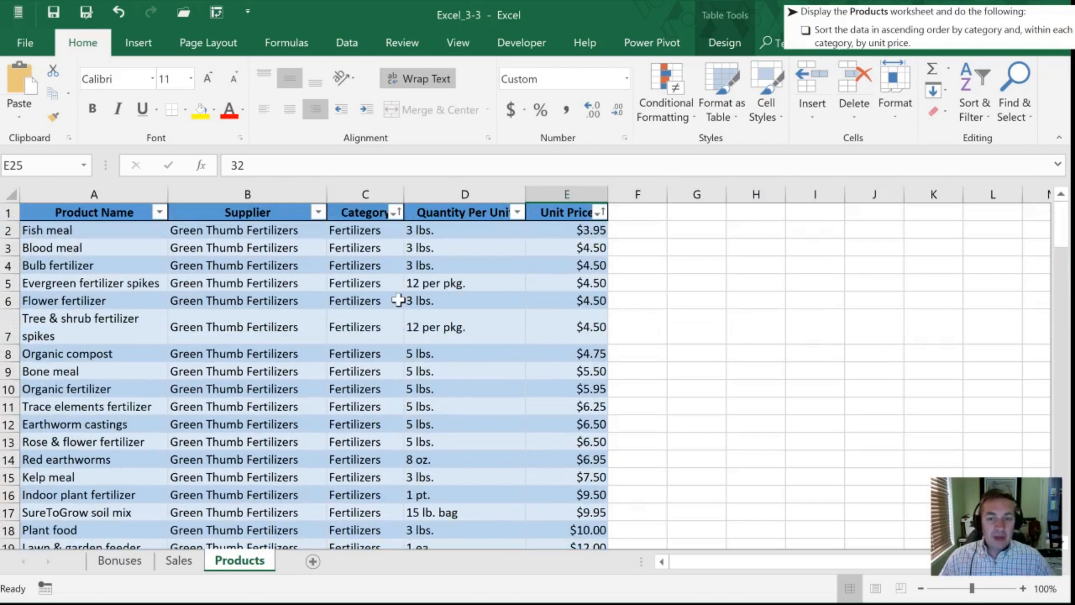
{"action": "mouse_move", "coordinate": [322, 314]}
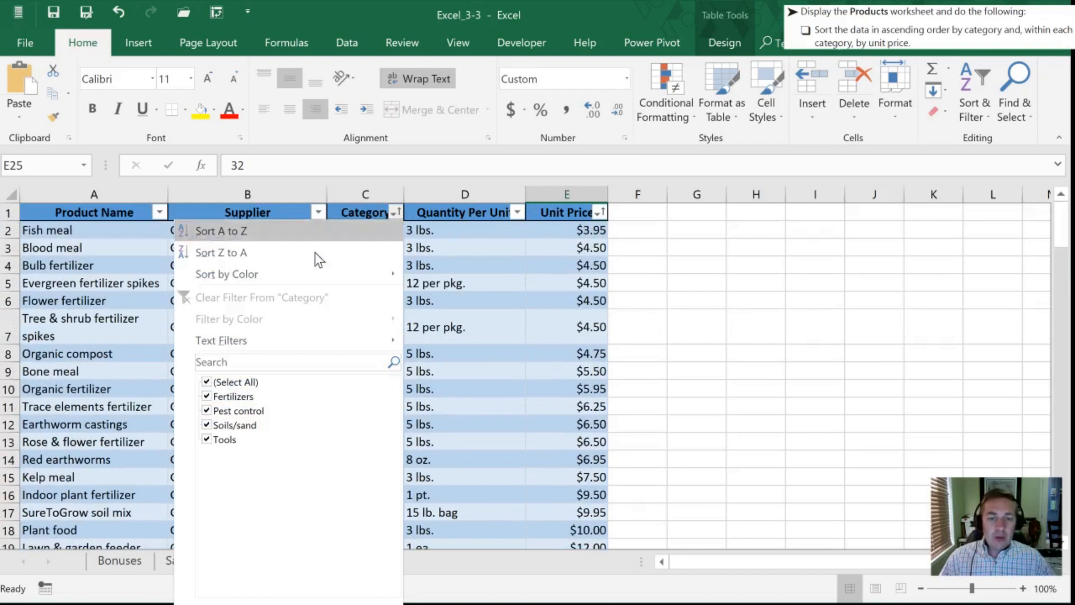
Filter Category to Fertilizers only, showing 24 of 109 records.
{"action": "left_click", "coordinate": [206, 382]}
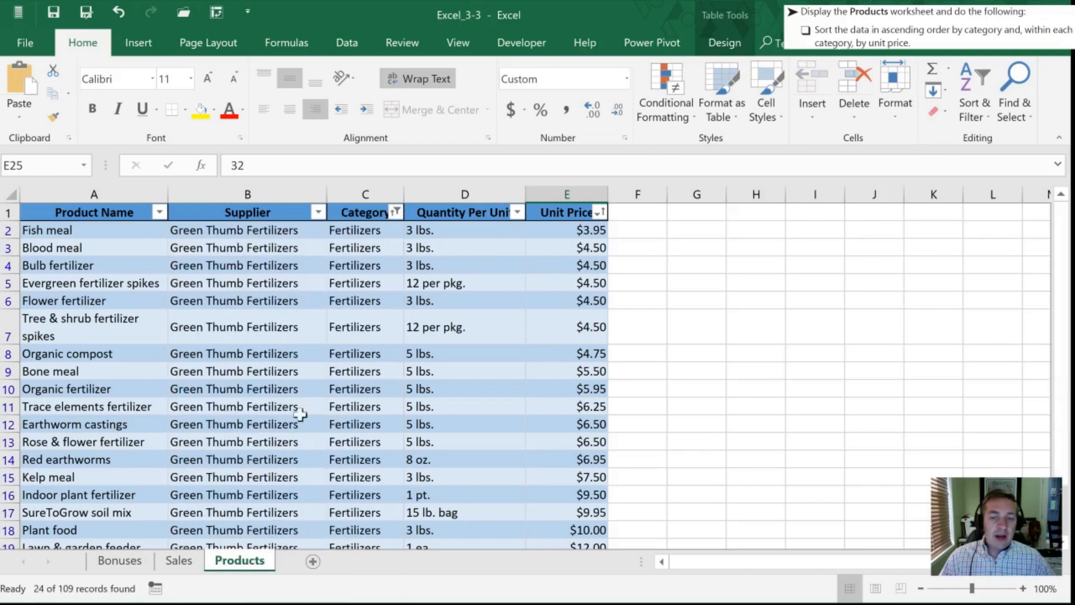
{"action": "mouse_move", "coordinate": [322, 387]}
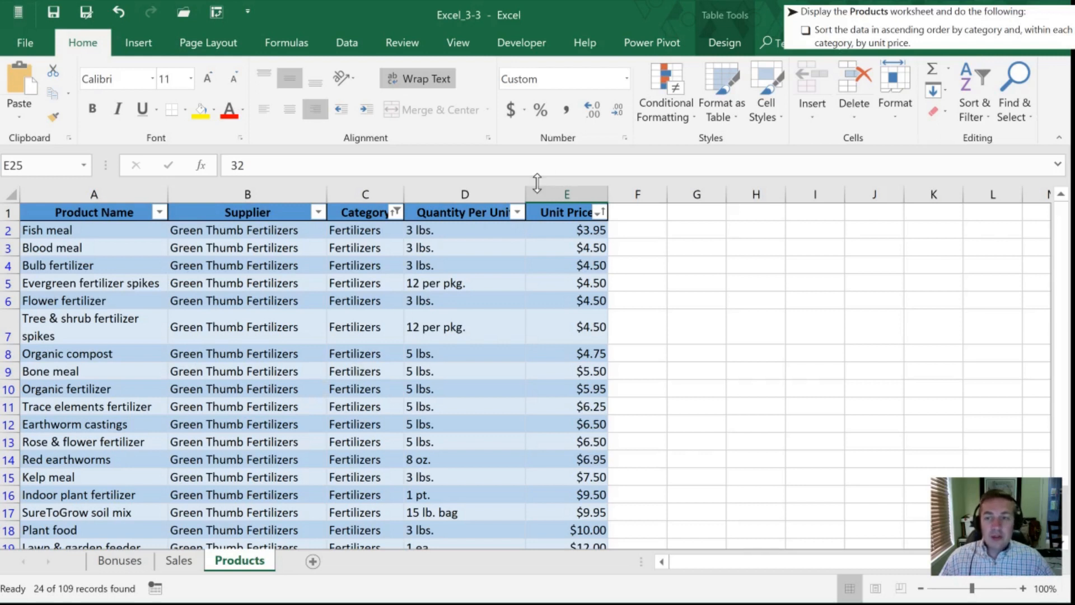
{"action": "left_click", "coordinate": [975, 84]}
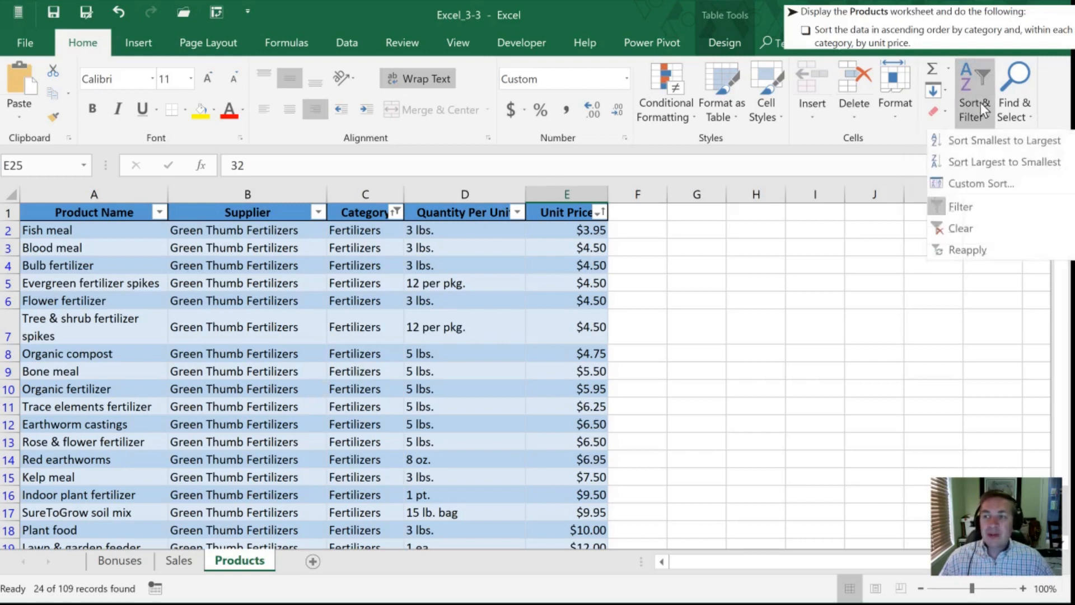
{"action": "mouse_move", "coordinate": [959, 230]}
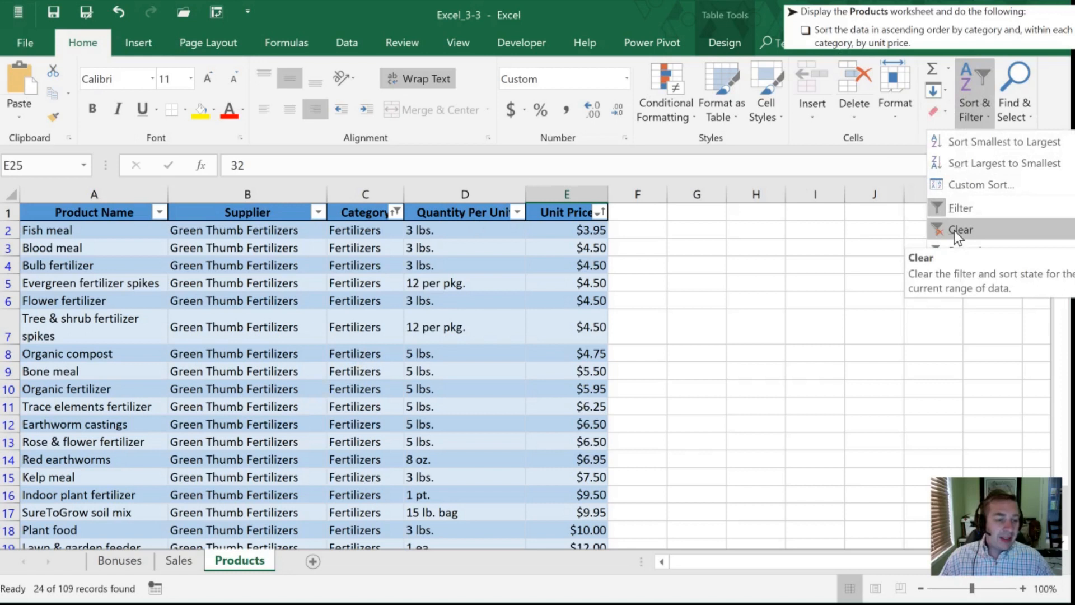
Clear the table's filter and sort state so all products show again.
{"action": "left_click", "coordinate": [961, 229]}
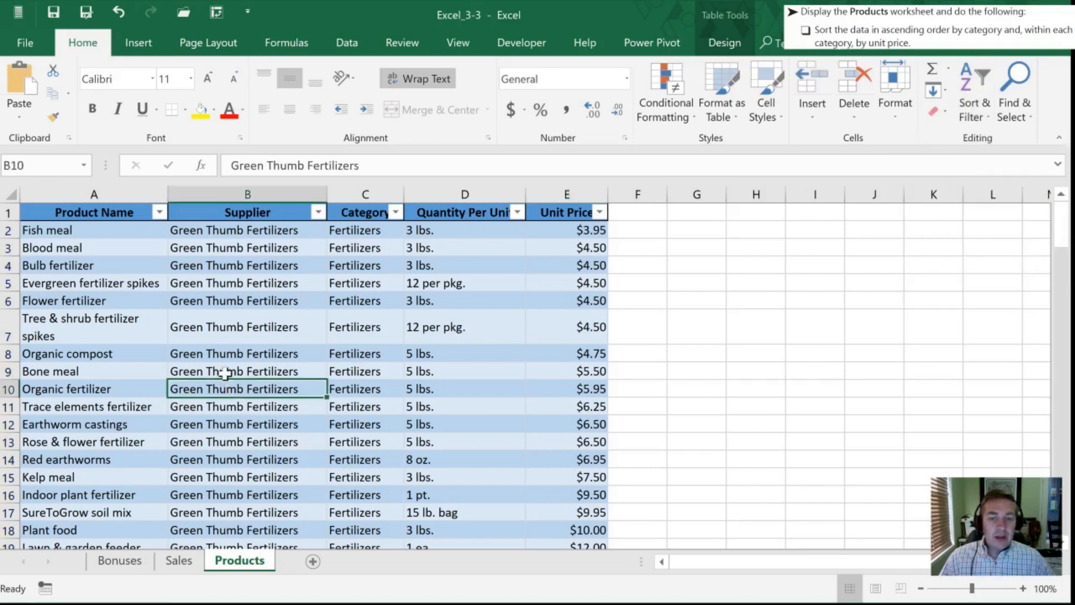
{"action": "scroll", "scroll_direction": "down", "scroll_amount": 3}
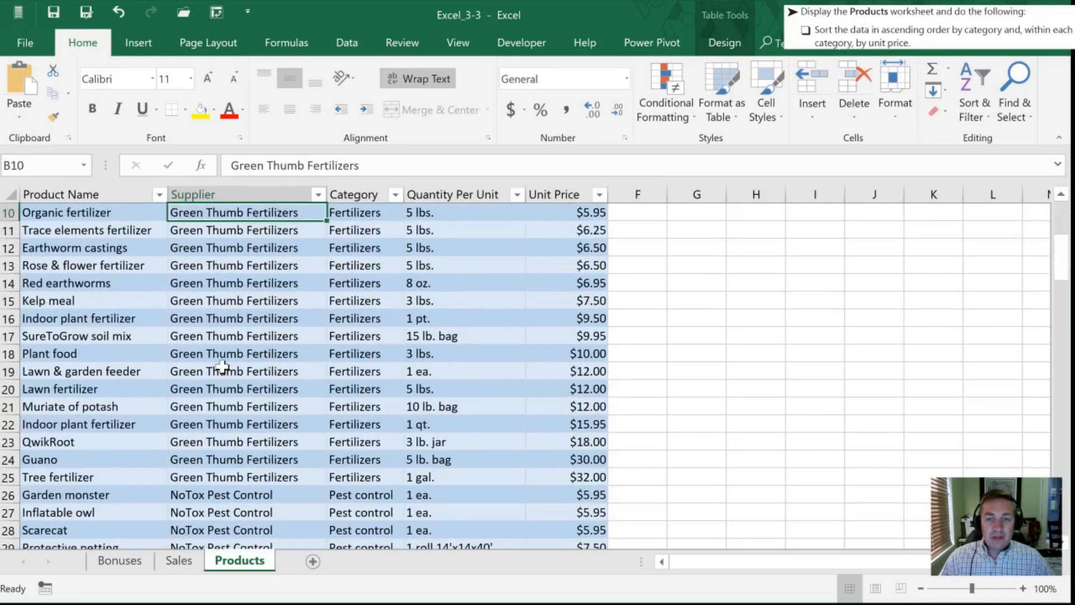
{"action": "scroll", "scroll_direction": "up", "scroll_amount": 3}
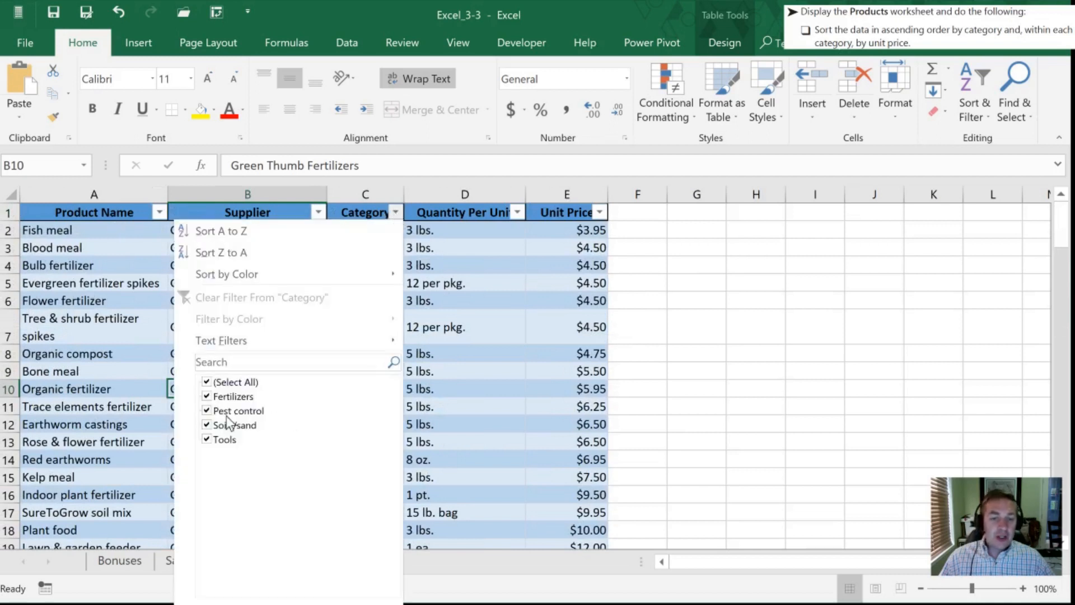
Filter Category to Tools only, showing 55 of 109 records.
{"action": "left_click", "coordinate": [206, 425]}
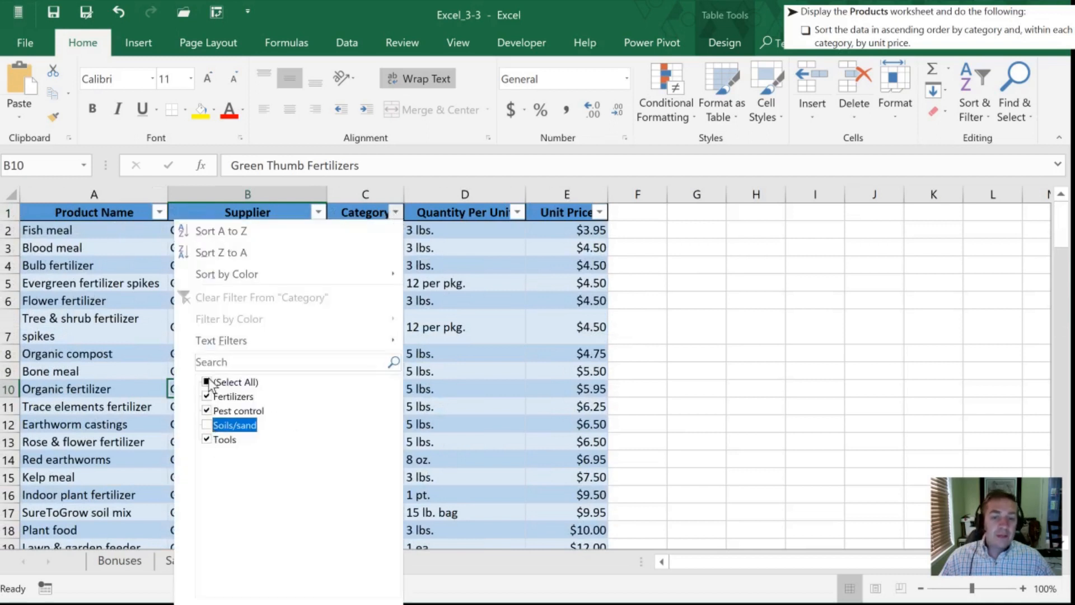
{"action": "left_click", "coordinate": [206, 383]}
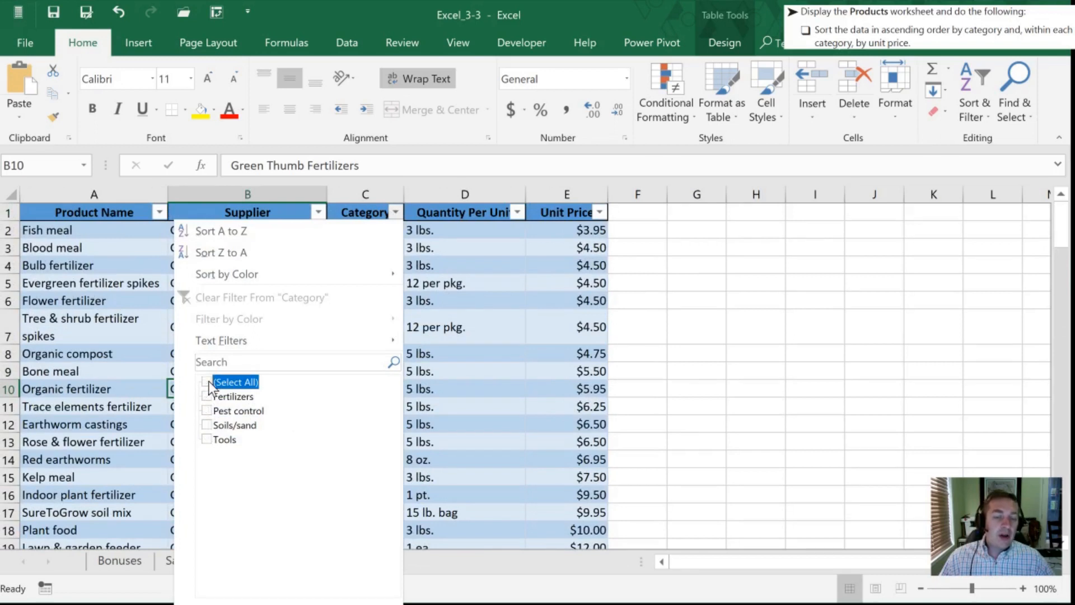
{"action": "left_click", "coordinate": [206, 382]}
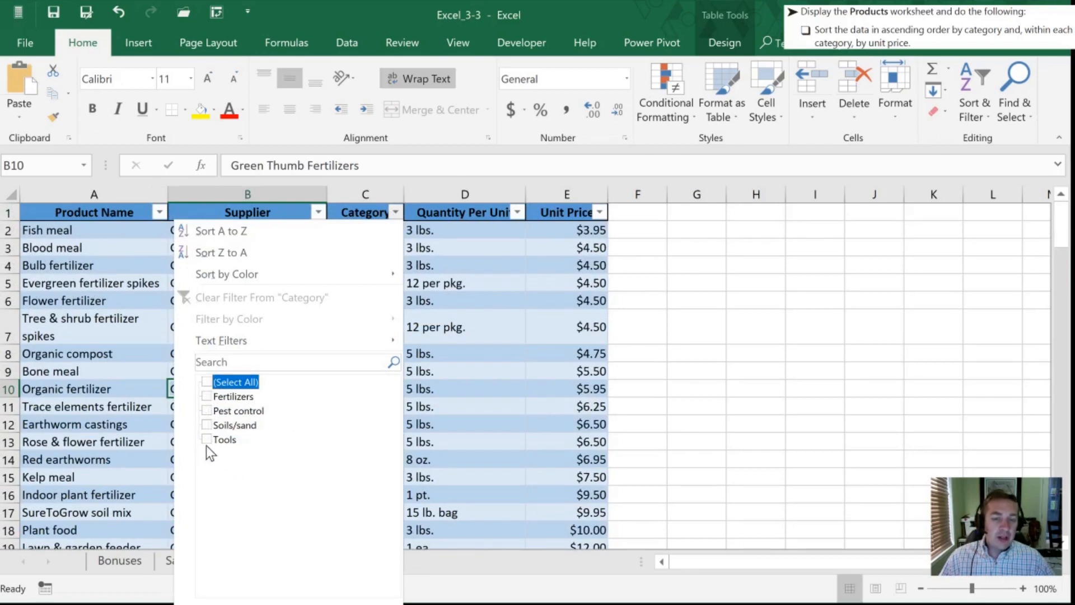
{"action": "left_click", "coordinate": [206, 439]}
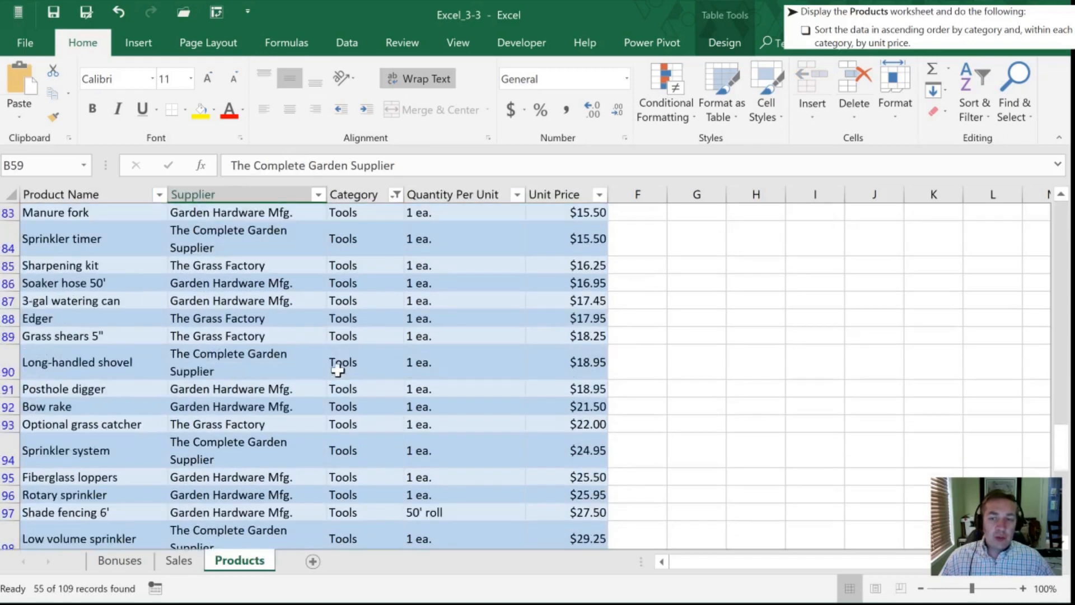
{"action": "scroll", "scroll_direction": "down", "scroll_amount": 3}
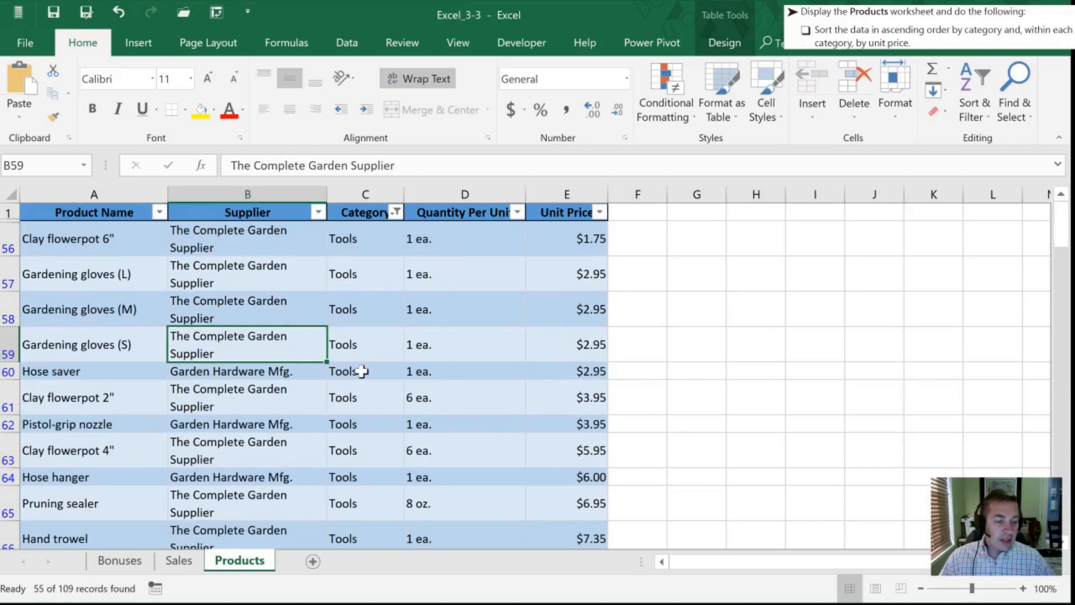
{"action": "mouse_move", "coordinate": [478, 270]}
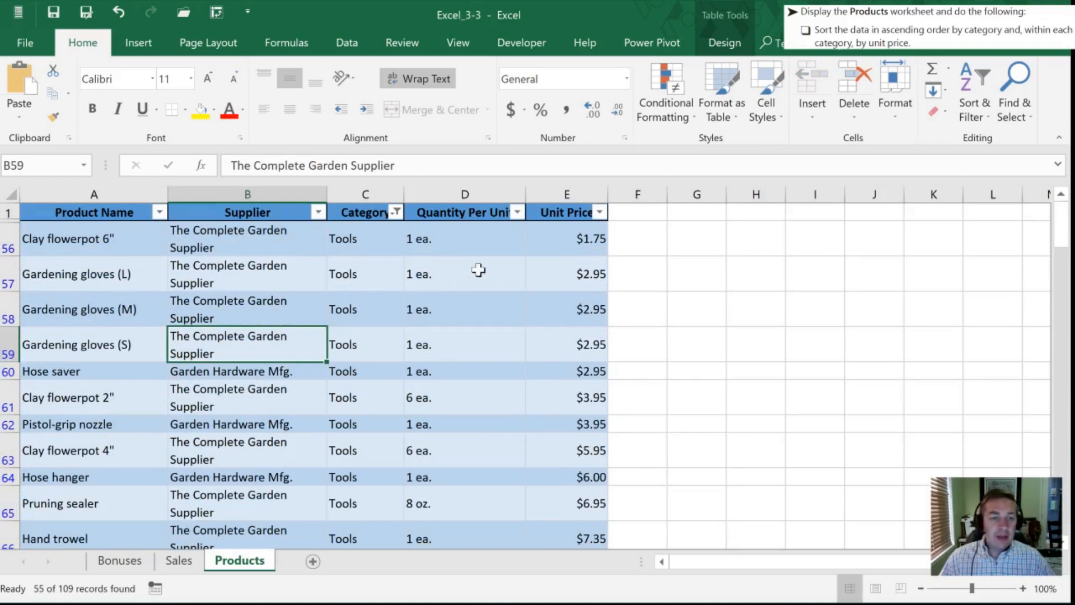
{"action": "mouse_move", "coordinate": [207, 313]}
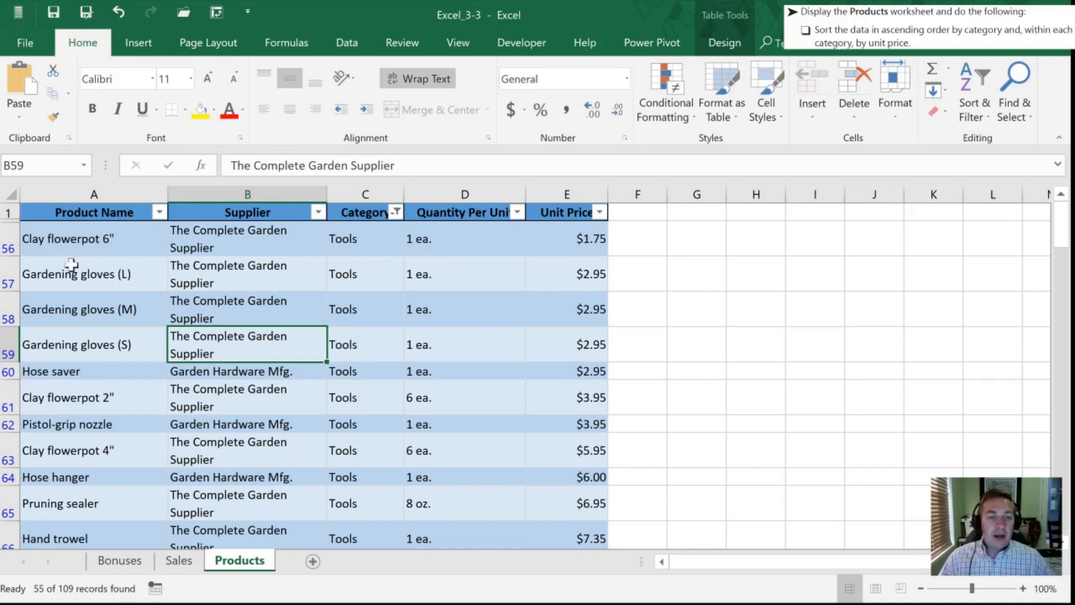
{"action": "mouse_move", "coordinate": [7, 213]}
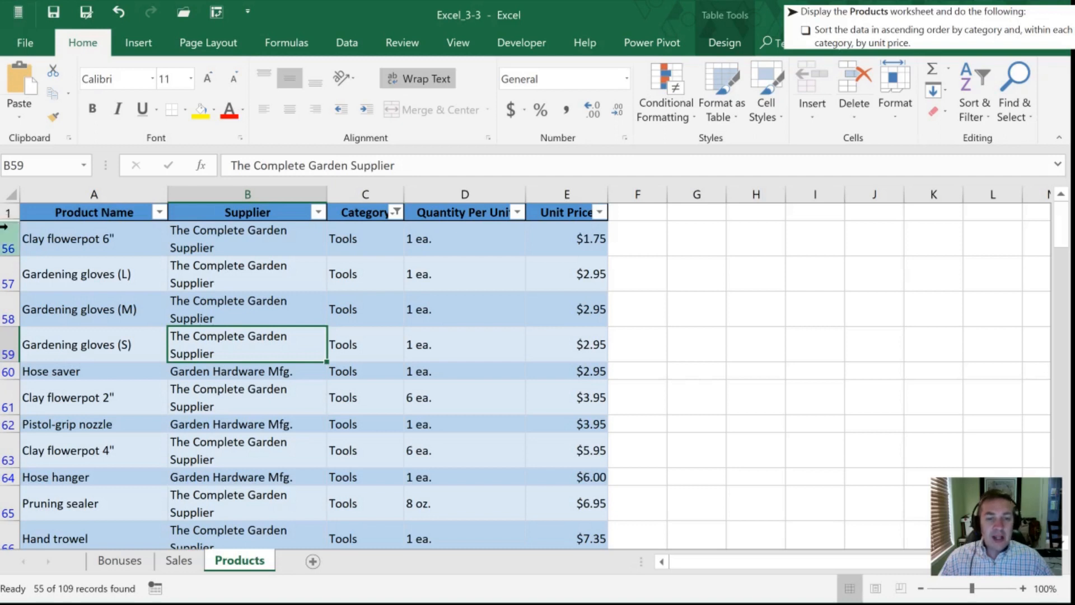
{"action": "mouse_move", "coordinate": [365, 218]}
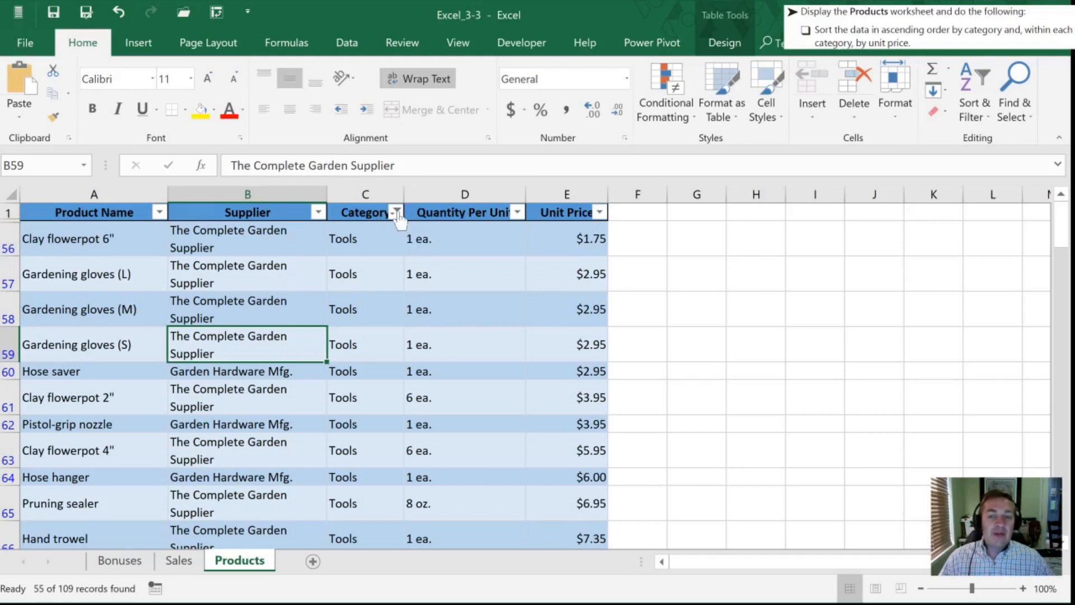
Reopen the Category filter choices with only Tools still checked.
{"action": "left_click", "coordinate": [395, 212]}
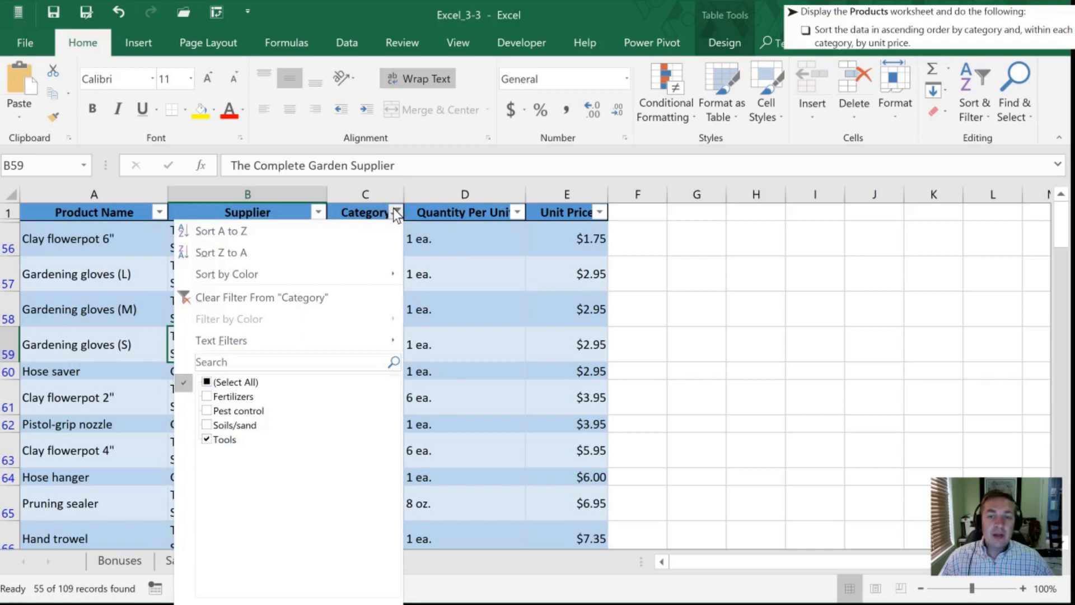
{"action": "mouse_move", "coordinate": [222, 312]}
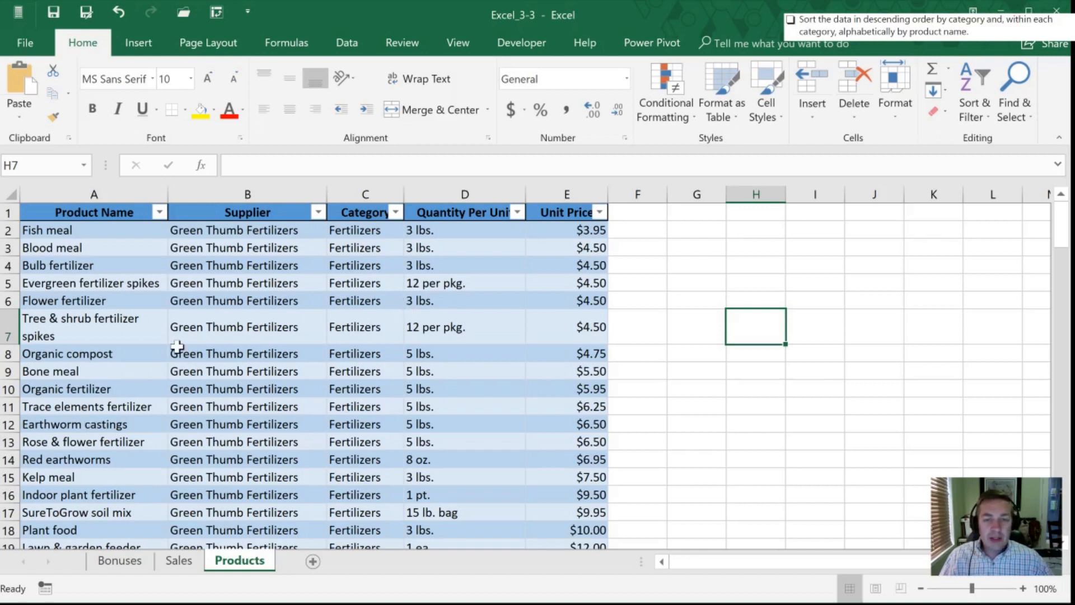
In Custom Sort, set the first level to Category ordered Z to A.
{"action": "left_click", "coordinate": [246, 326]}
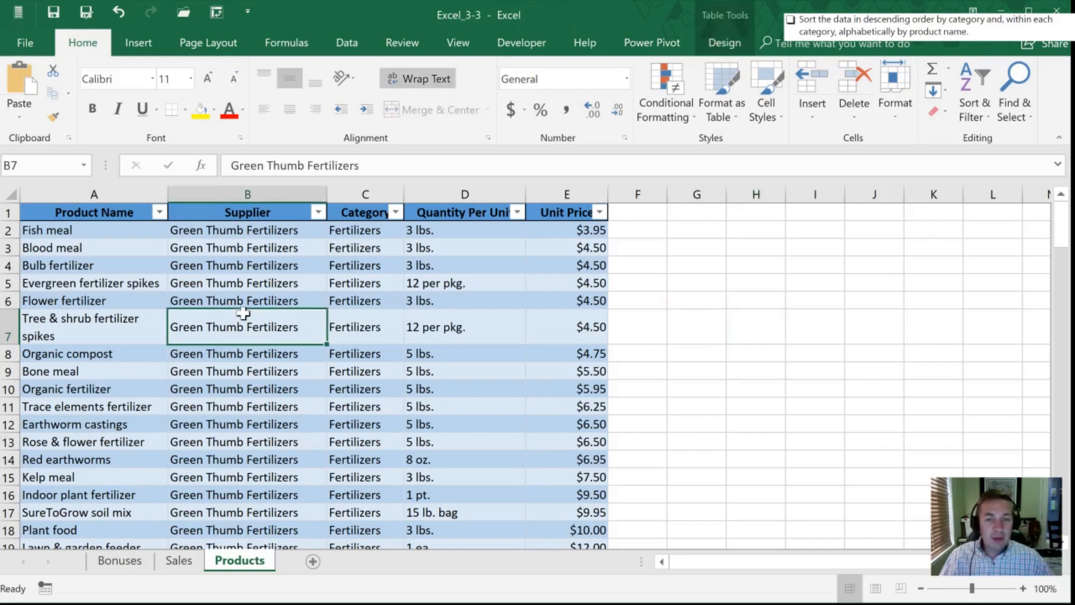
{"action": "left_click", "coordinate": [394, 213]}
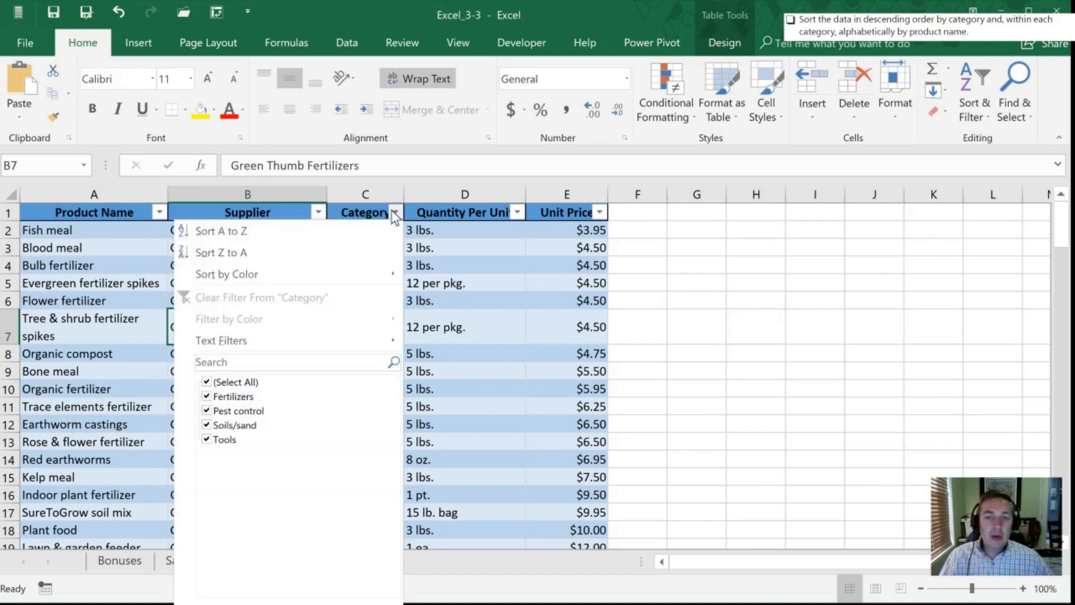
{"action": "mouse_move", "coordinate": [380, 220]}
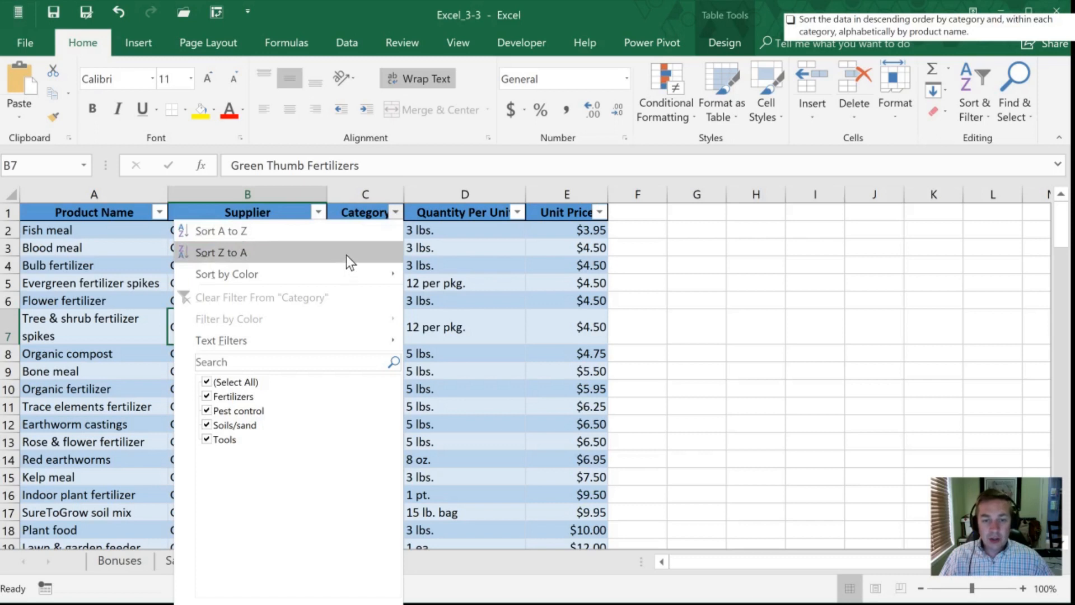
{"action": "mouse_move", "coordinate": [226, 273]}
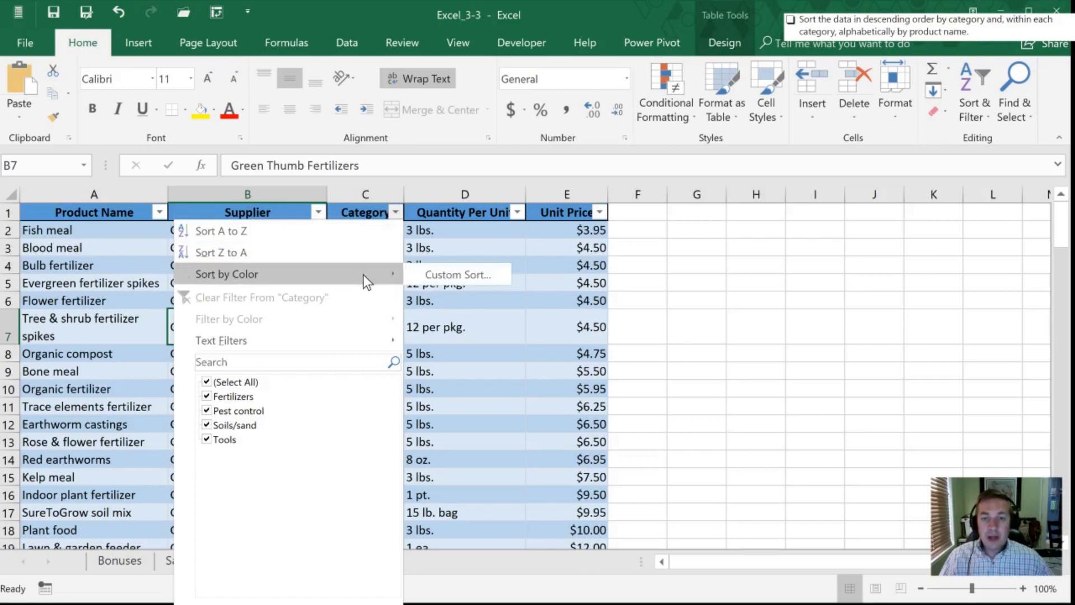
{"action": "left_click", "coordinate": [457, 274]}
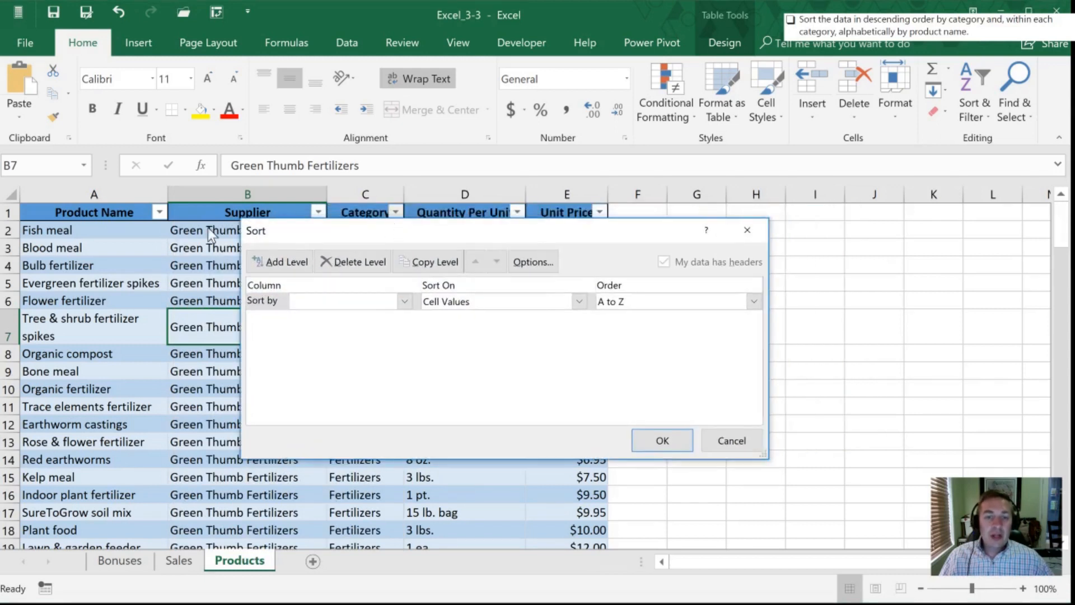
{"action": "left_click", "coordinate": [404, 301]}
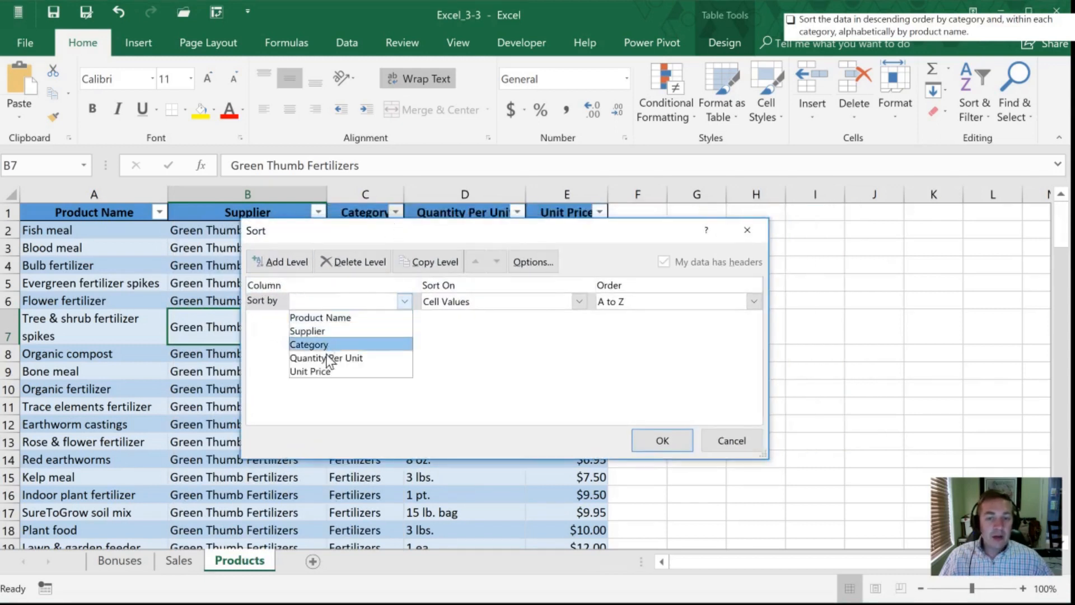
{"action": "left_click", "coordinate": [309, 345]}
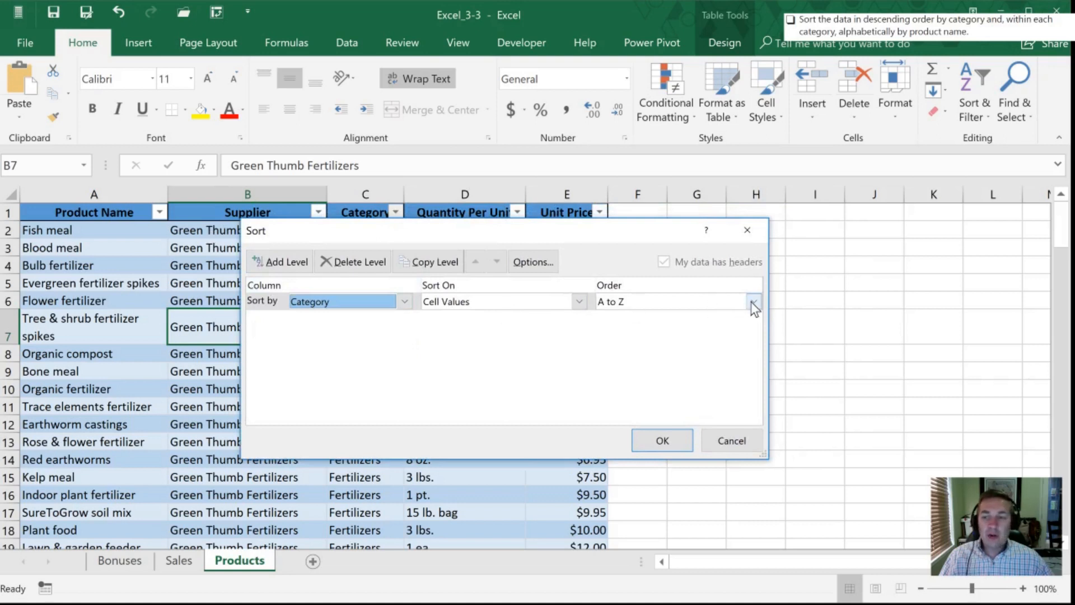
{"action": "left_click", "coordinate": [752, 301]}
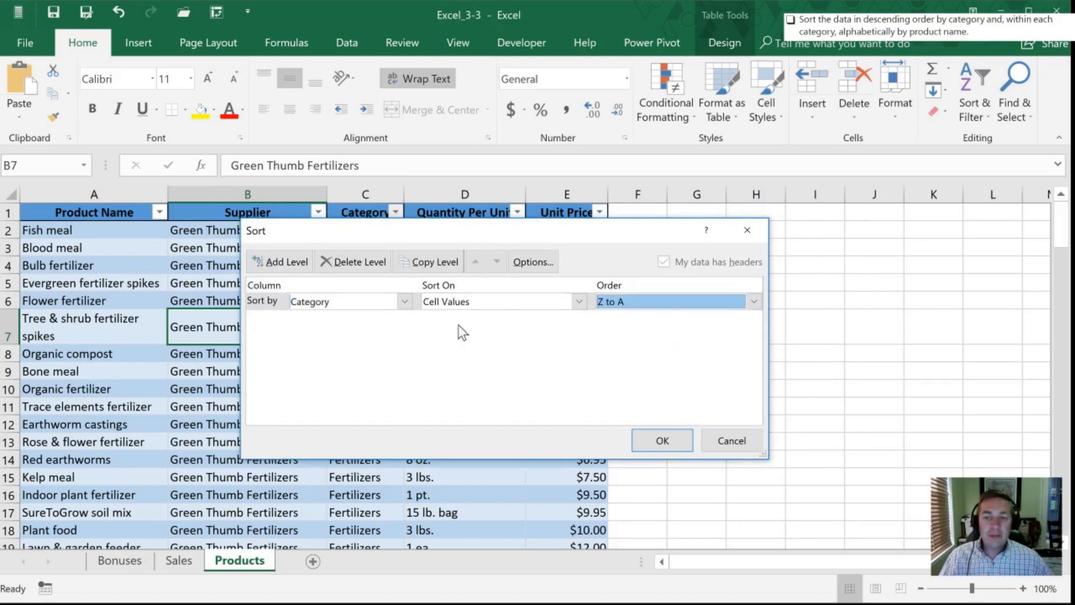
{"action": "left_click", "coordinate": [280, 262]}
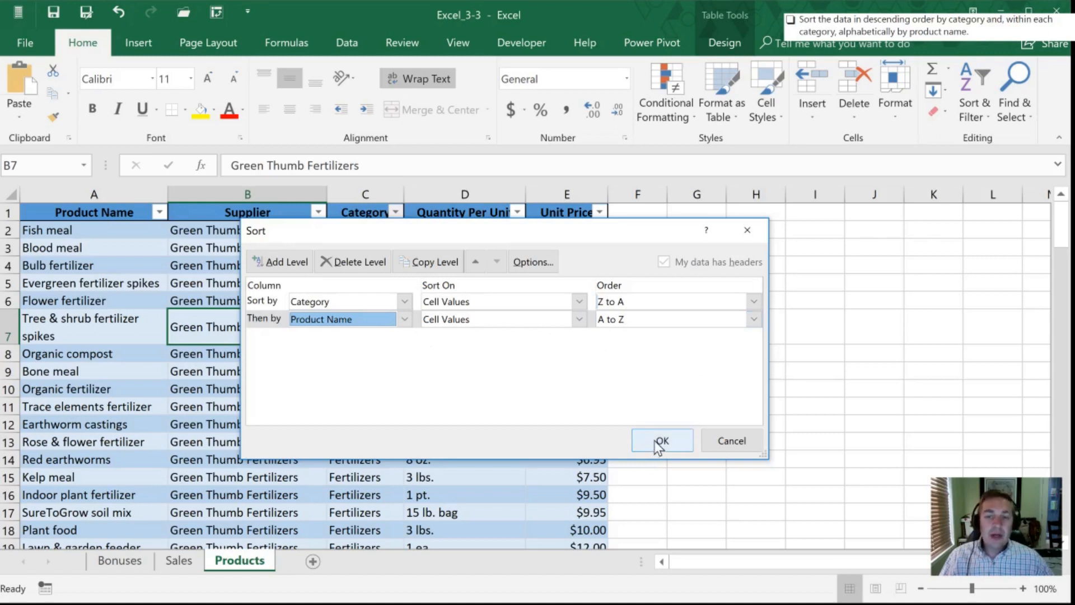
Apply the sort and scroll the table to verify Category Z–A with names A–Z.
{"action": "left_click", "coordinate": [660, 440]}
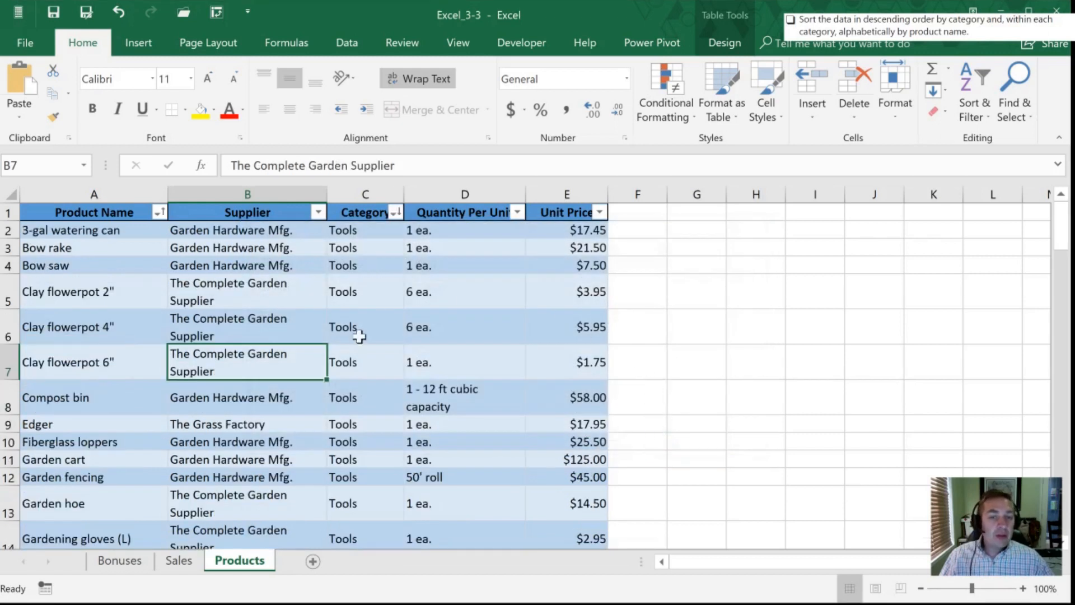
{"action": "mouse_move", "coordinate": [273, 318]}
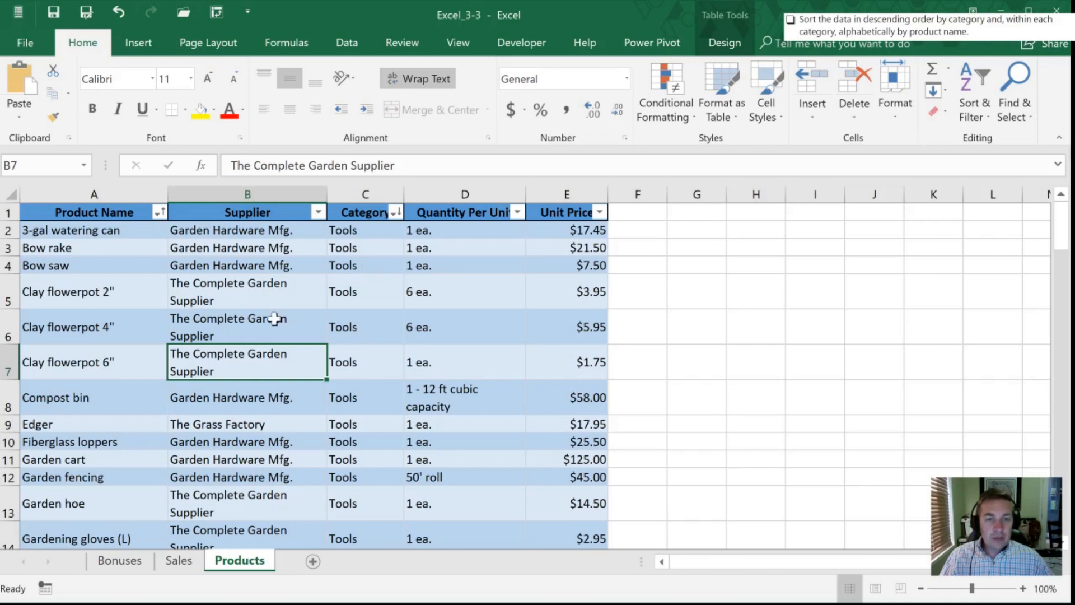
{"action": "mouse_move", "coordinate": [78, 309]}
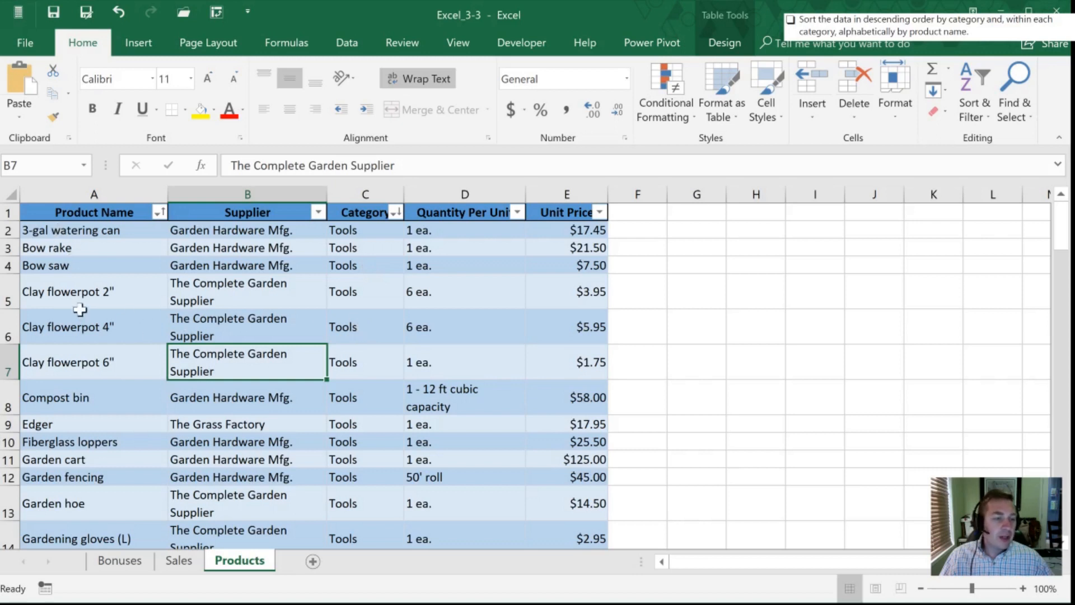
{"action": "scroll", "scroll_direction": "down", "scroll_amount": 3}
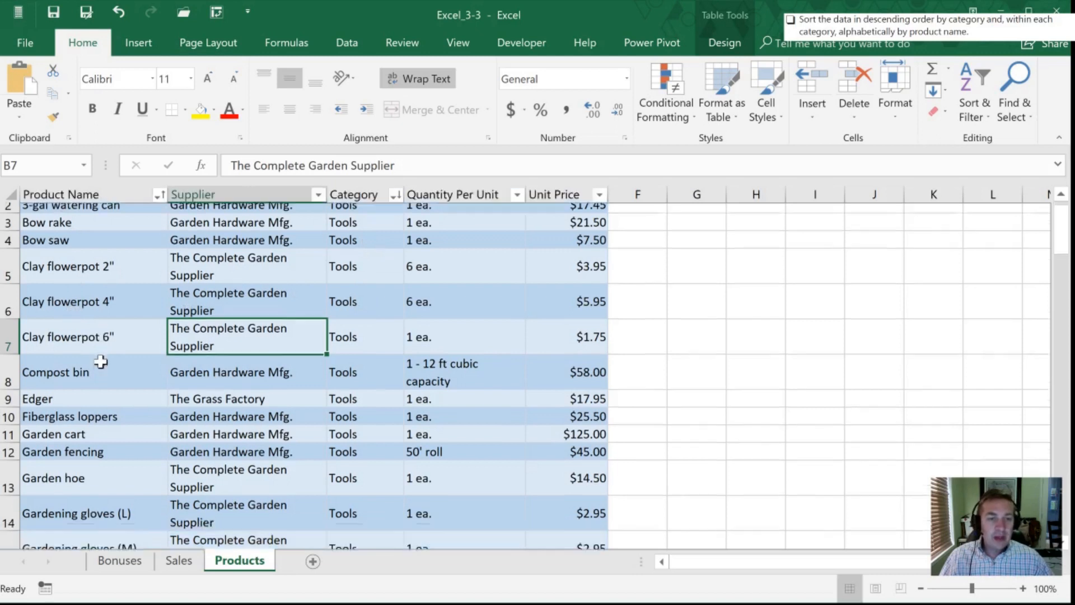
{"action": "scroll", "scroll_direction": "down", "scroll_amount": 3}
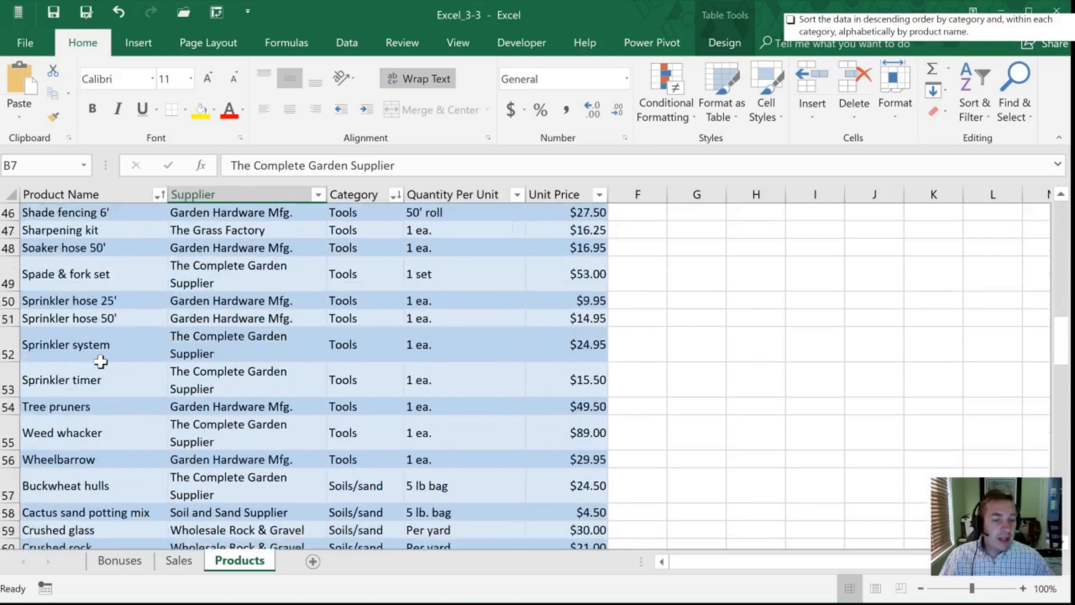
{"action": "scroll", "scroll_direction": "down", "scroll_amount": 3}
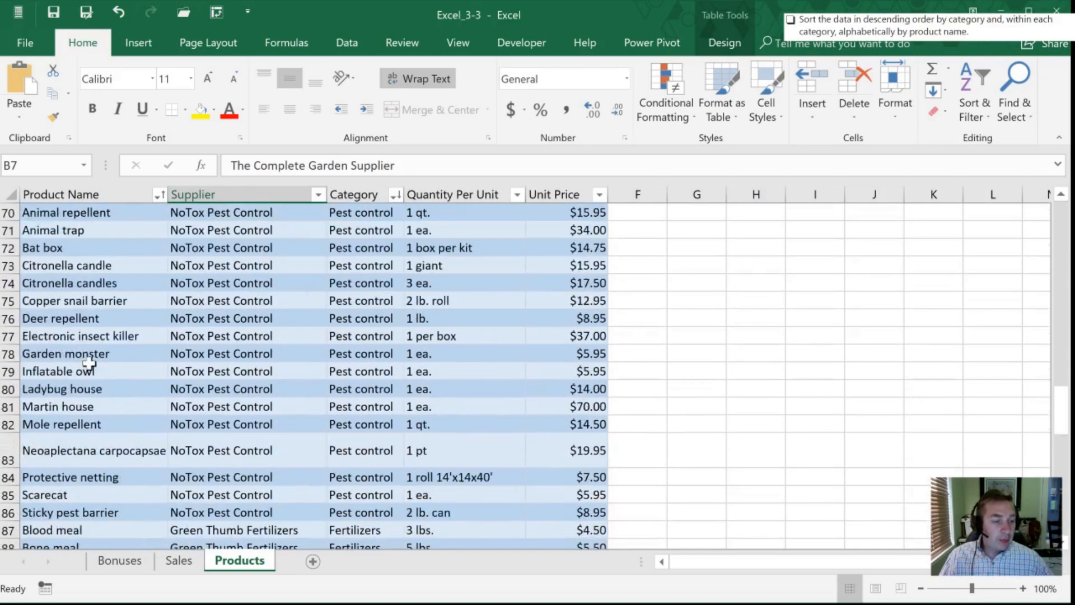
{"action": "scroll", "scroll_direction": "down", "scroll_amount": 3}
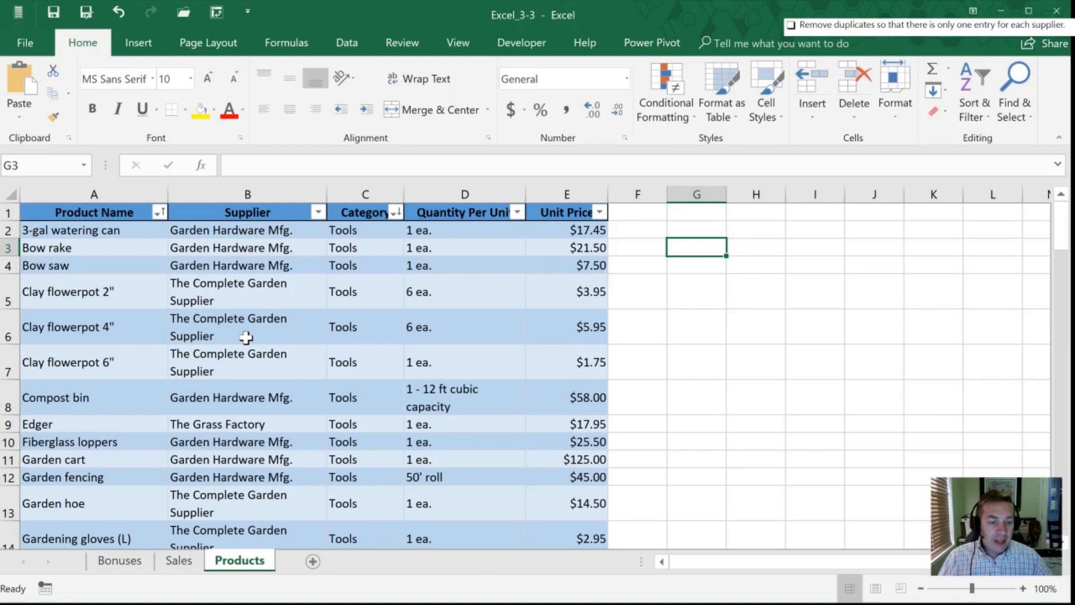
Select the entire Supplier column and show the Table Tools Design ribbon.
{"action": "left_click", "coordinate": [246, 327]}
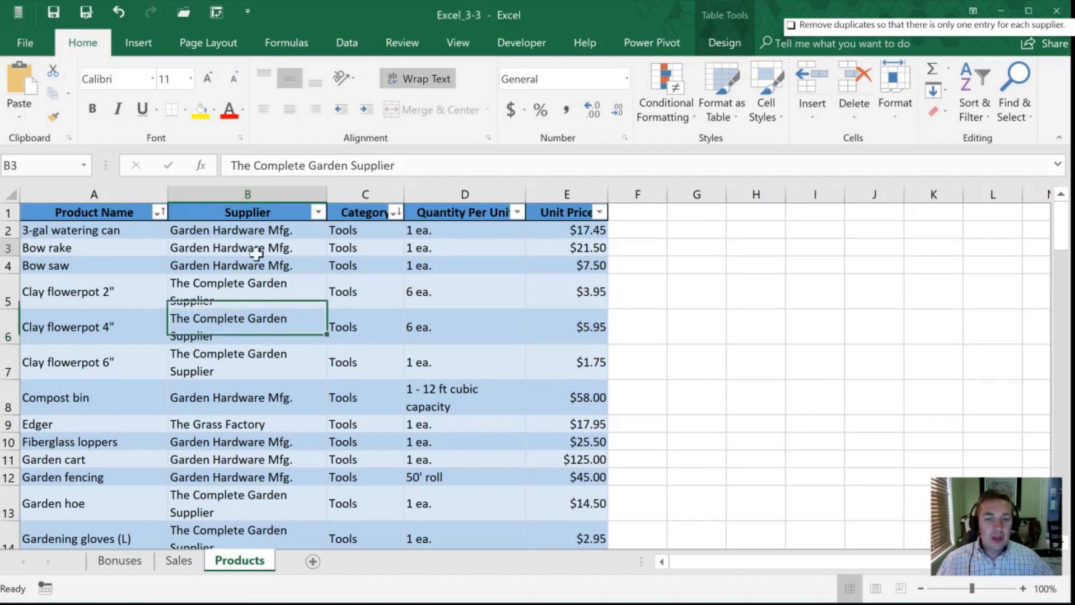
{"action": "left_click", "coordinate": [318, 212]}
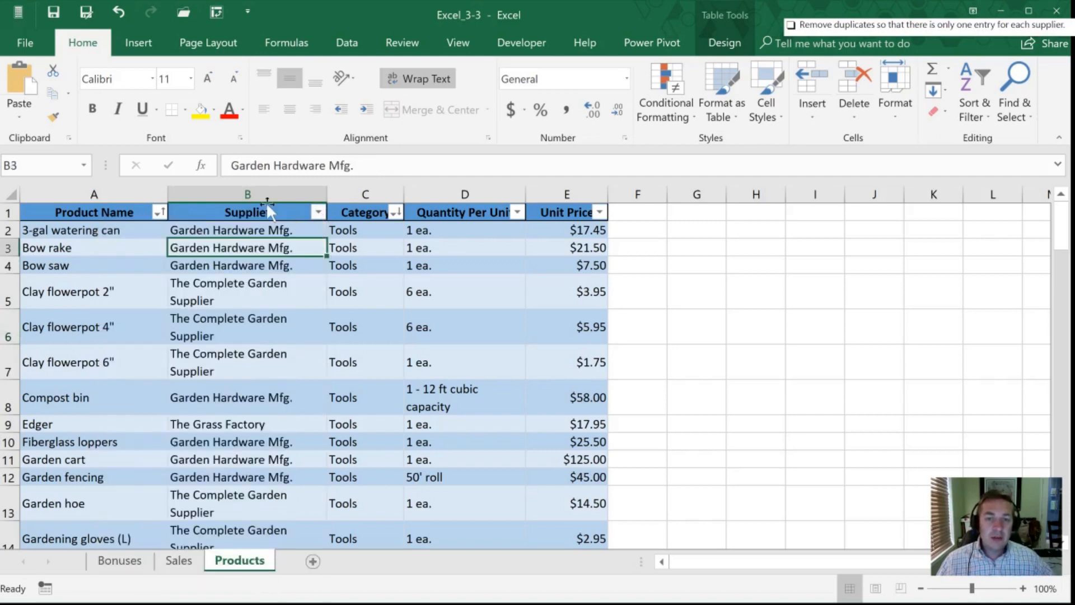
{"action": "left_click", "coordinate": [248, 194]}
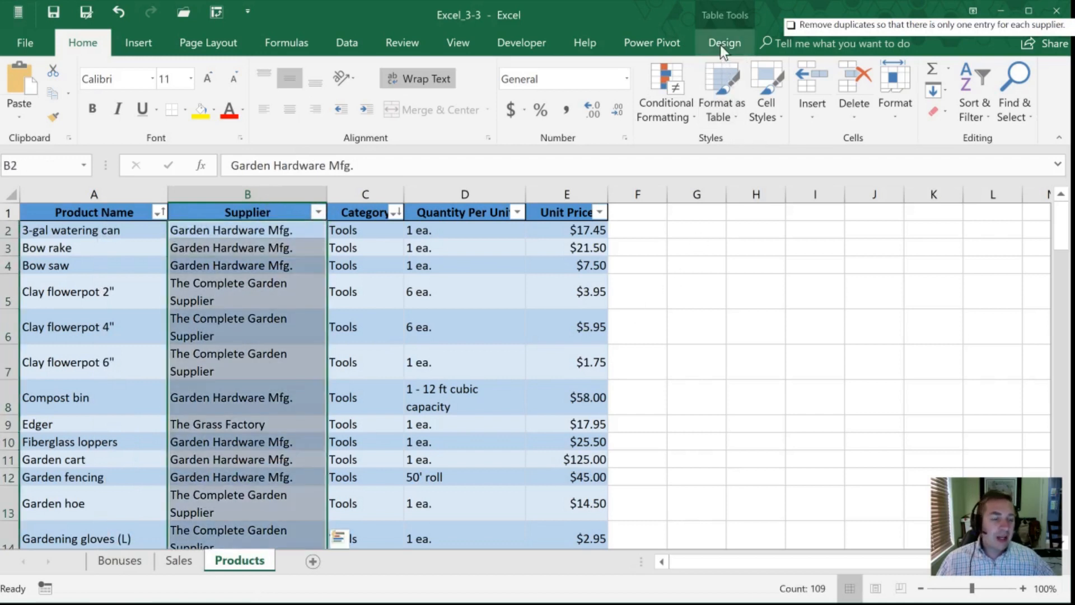
{"action": "left_click", "coordinate": [725, 42]}
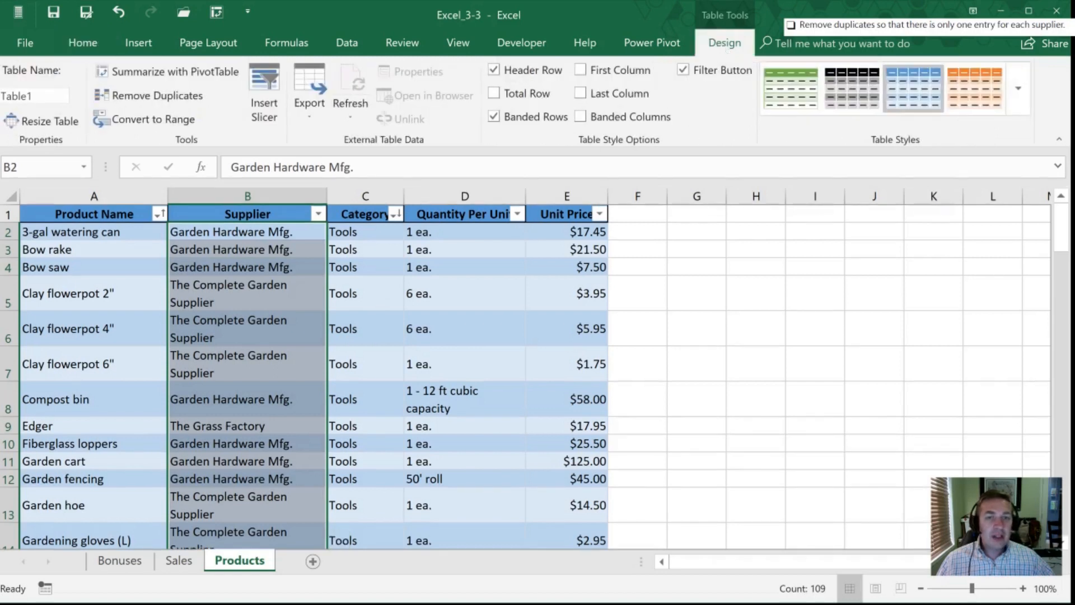
{"action": "mouse_move", "coordinate": [157, 95]}
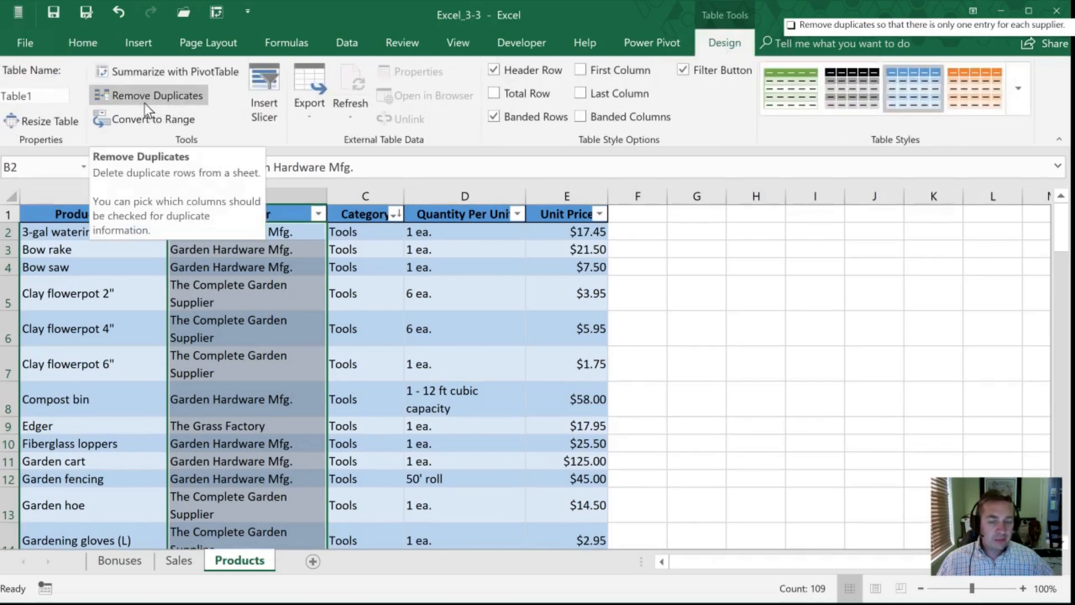
{"action": "left_click", "coordinate": [157, 95]}
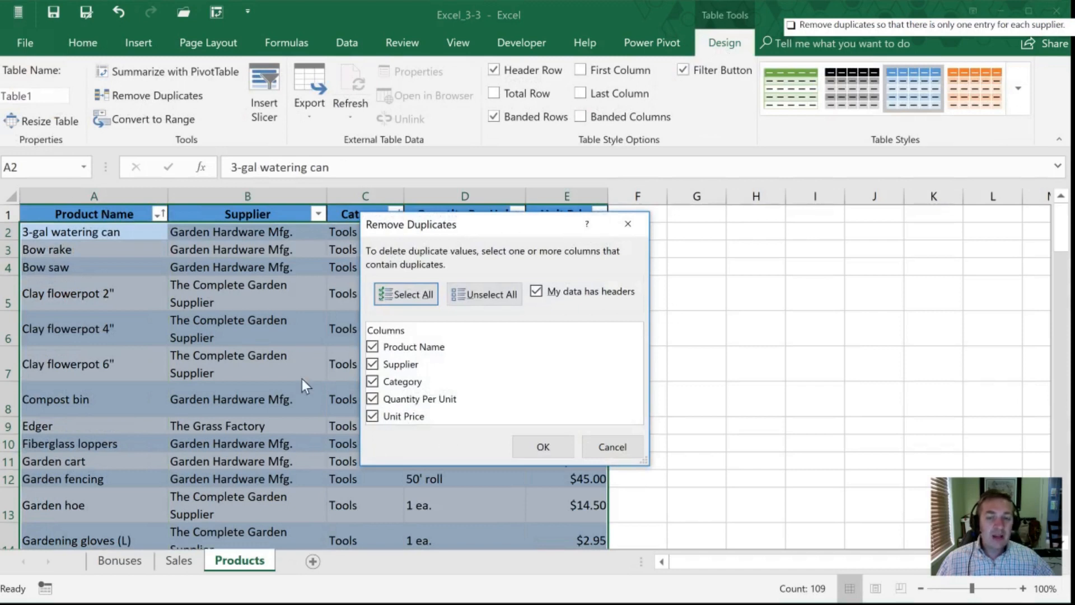
{"action": "mouse_move", "coordinate": [491, 365]}
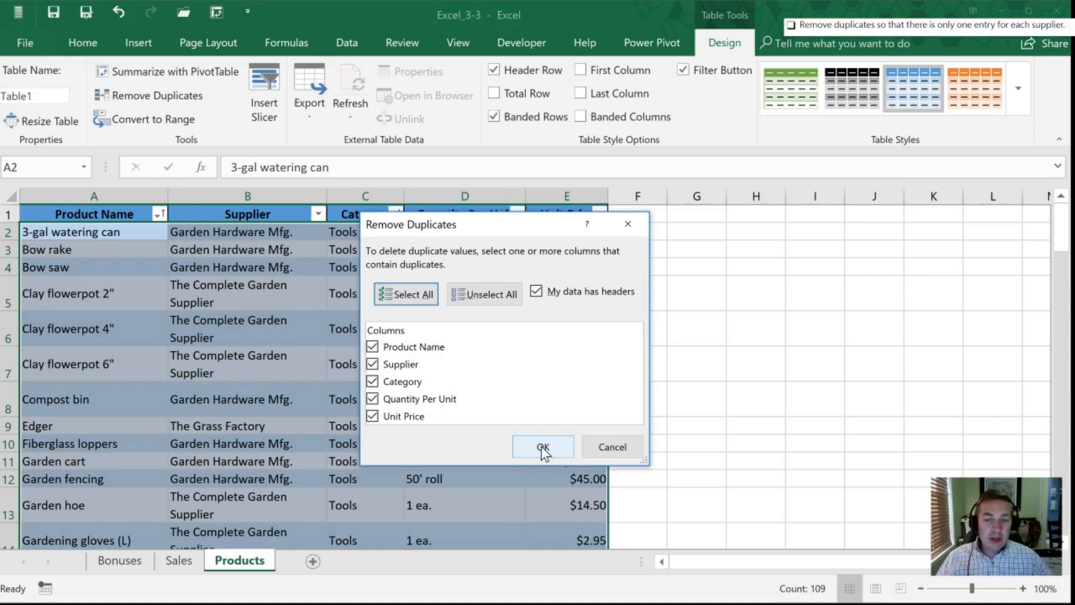
{"action": "left_click", "coordinate": [543, 446]}
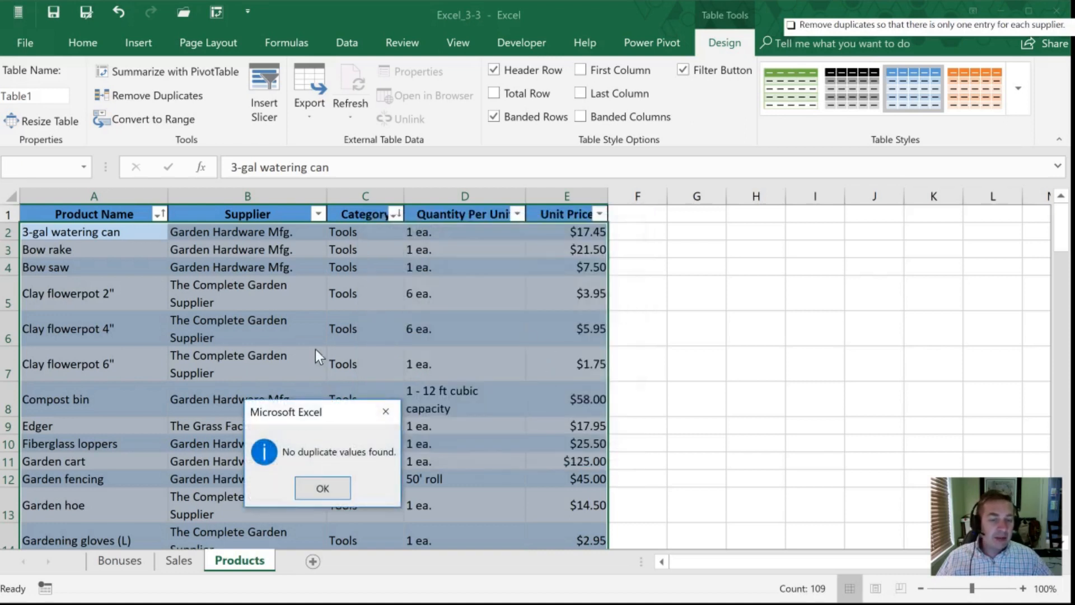
{"action": "mouse_move", "coordinate": [430, 251]}
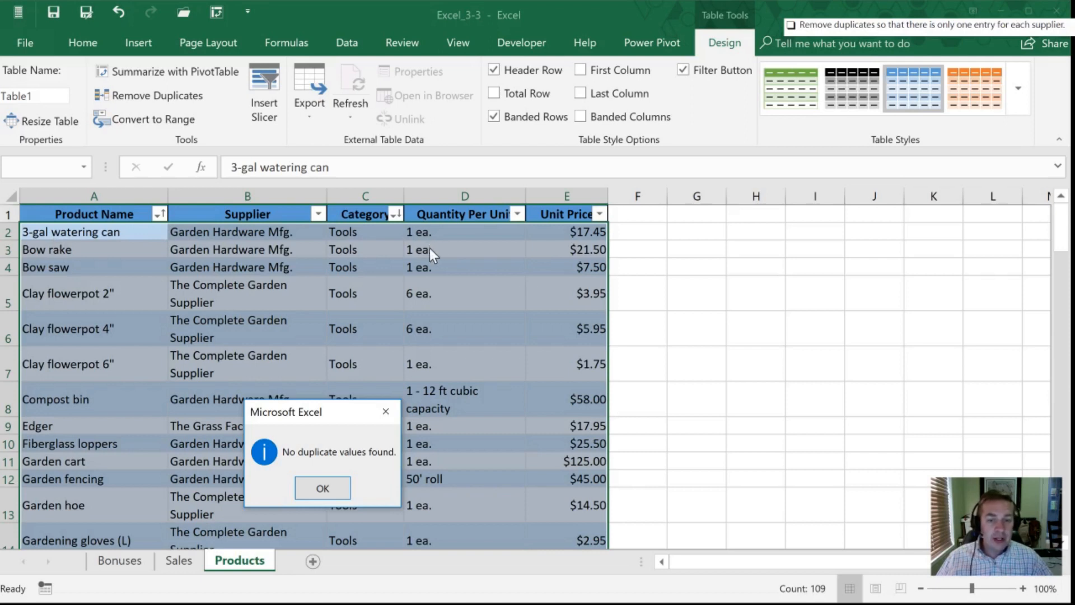
{"action": "left_click", "coordinate": [322, 488]}
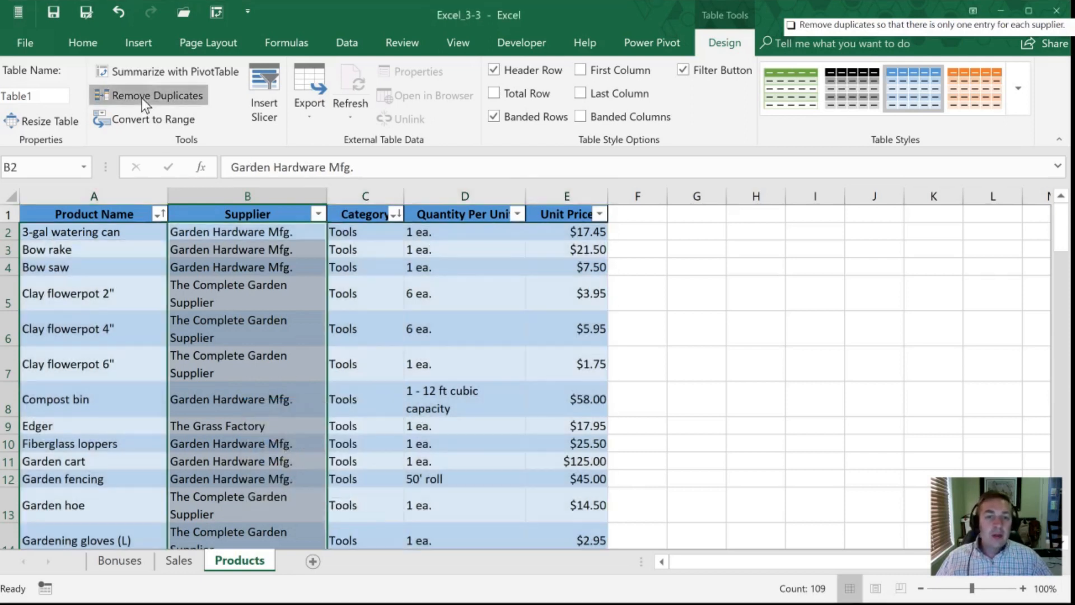
Remove duplicates by Supplier, deleting 102 rows and leaving 7 products.
{"action": "left_click", "coordinate": [157, 96]}
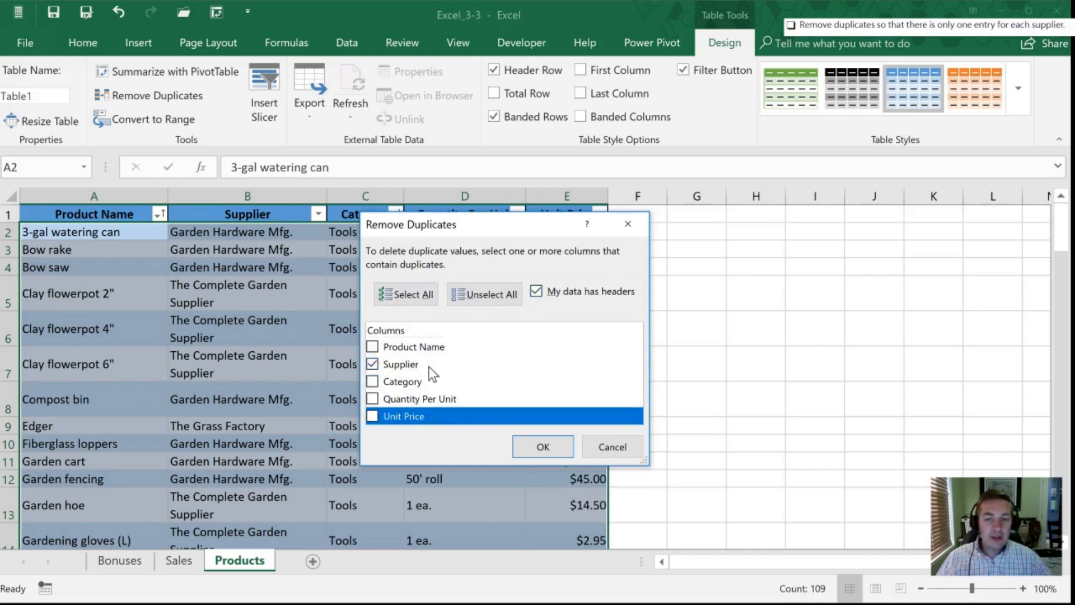
{"action": "left_click", "coordinate": [544, 446]}
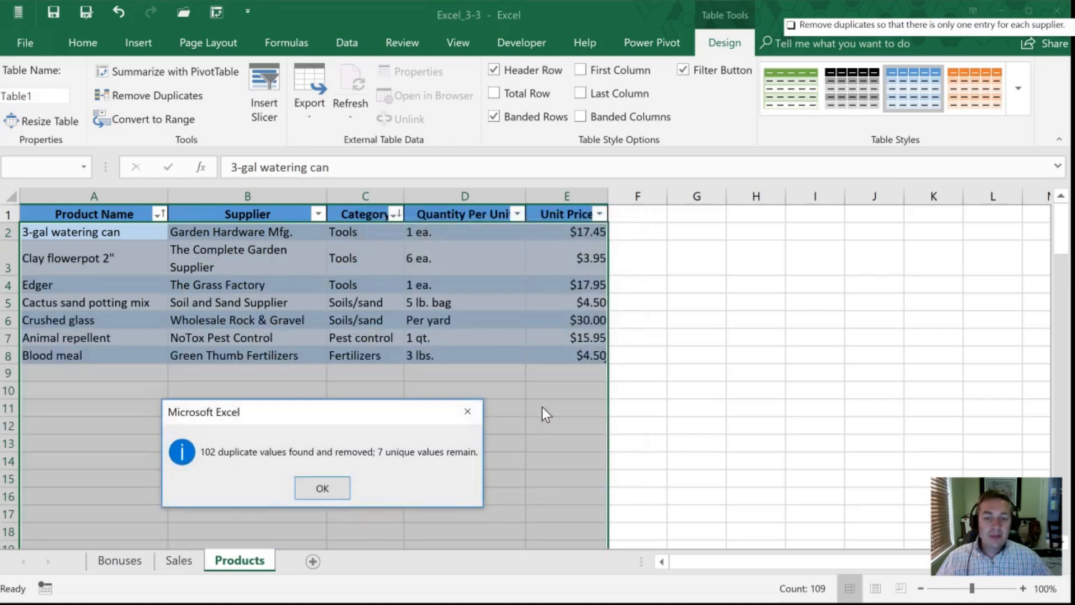
{"action": "mouse_move", "coordinate": [164, 456]}
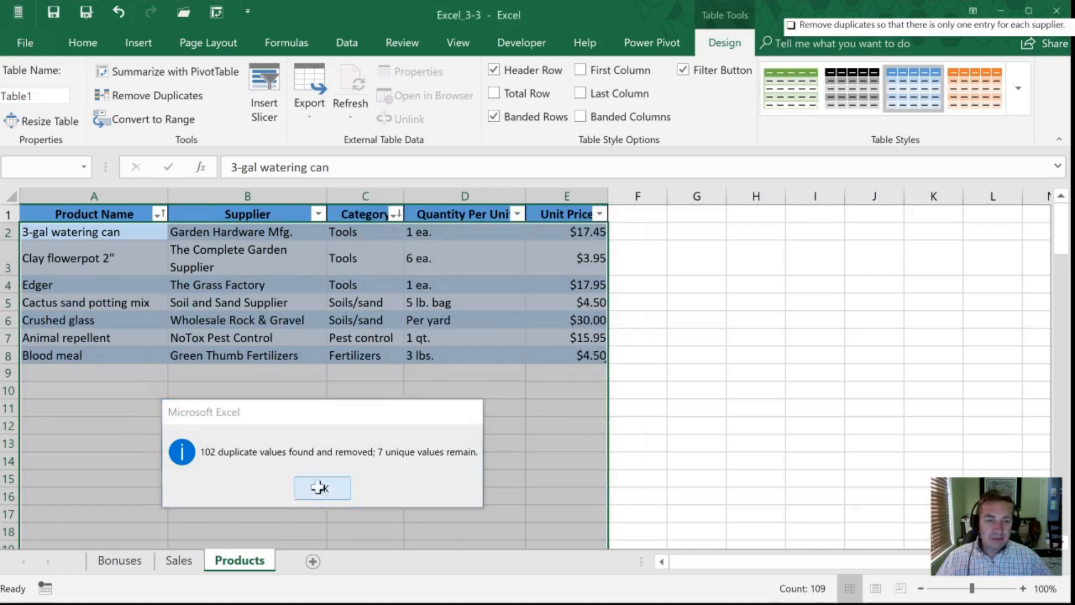
{"action": "left_click", "coordinate": [321, 489]}
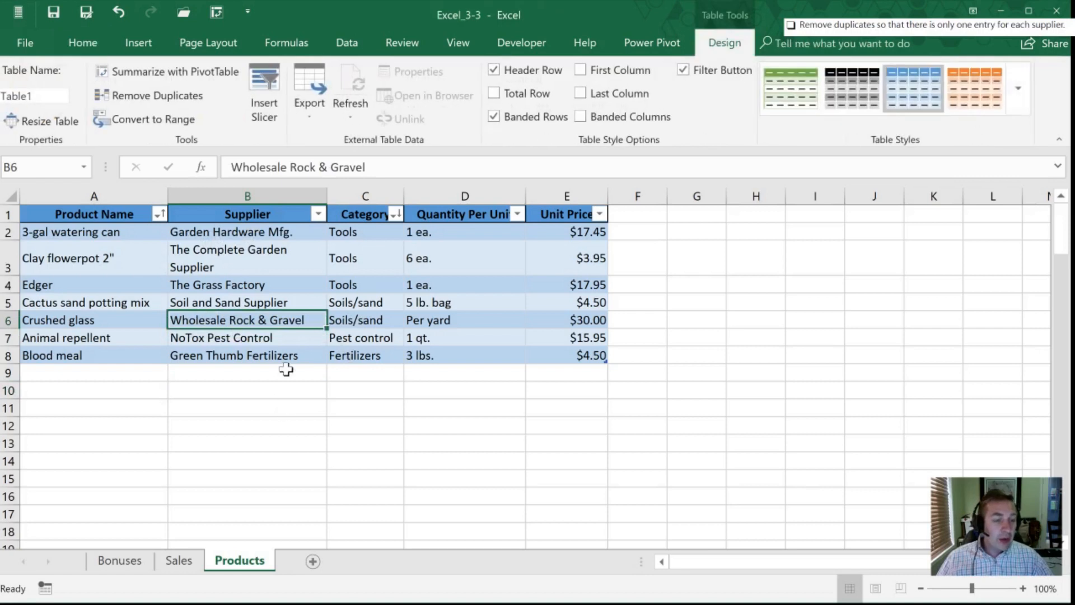
{"action": "mouse_move", "coordinate": [290, 321]}
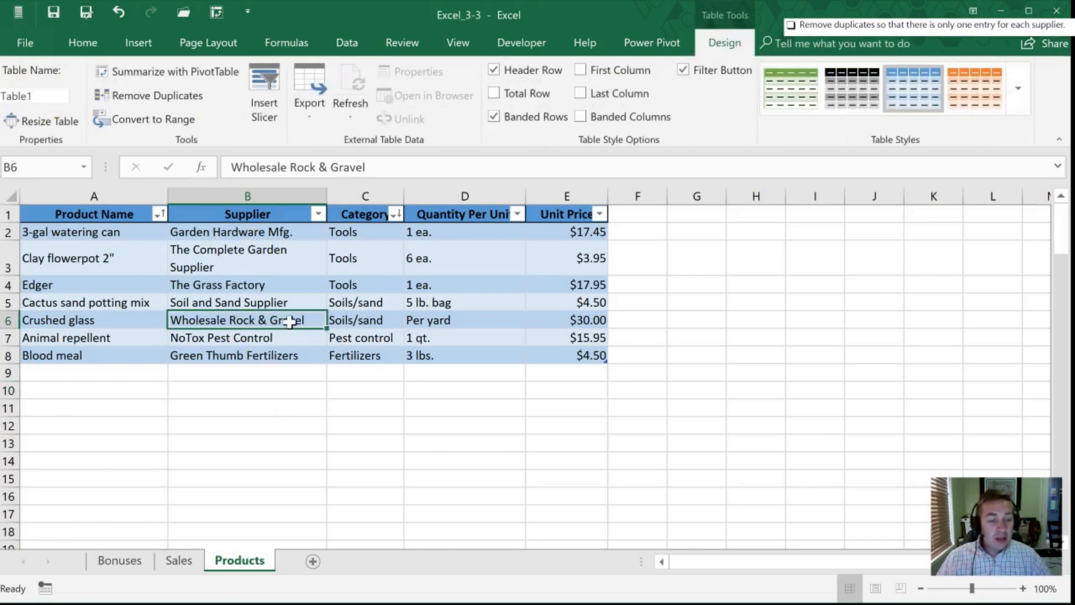